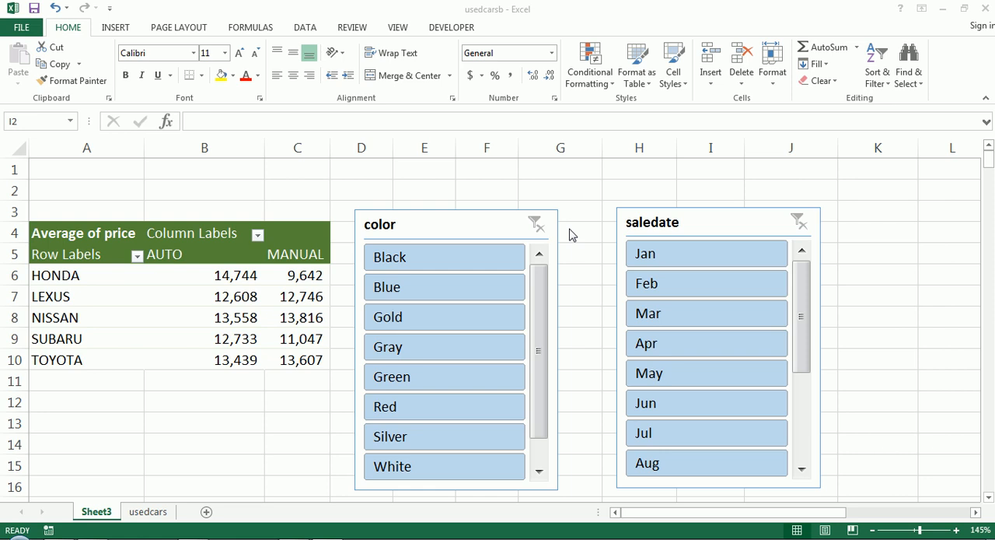
{"action": "mouse_move", "coordinate": [458, 224]}
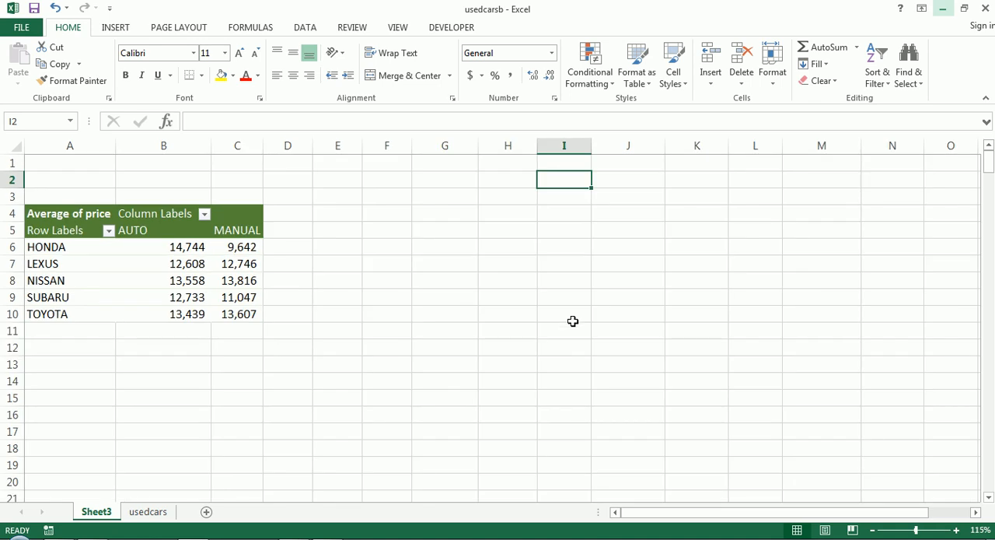
{"action": "left_click", "coordinate": [162, 230]}
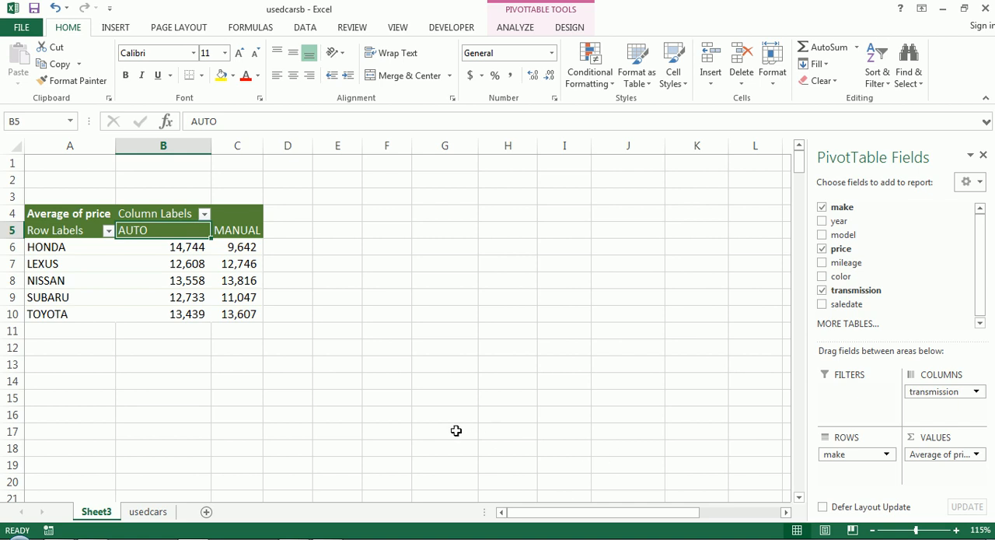
{"action": "mouse_move", "coordinate": [933, 390]}
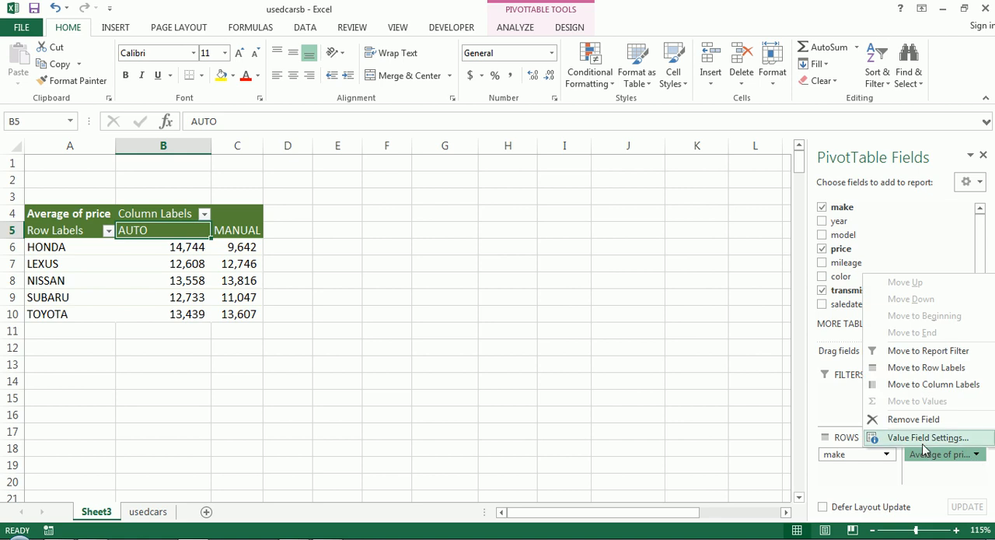
{"action": "left_click", "coordinate": [927, 436]}
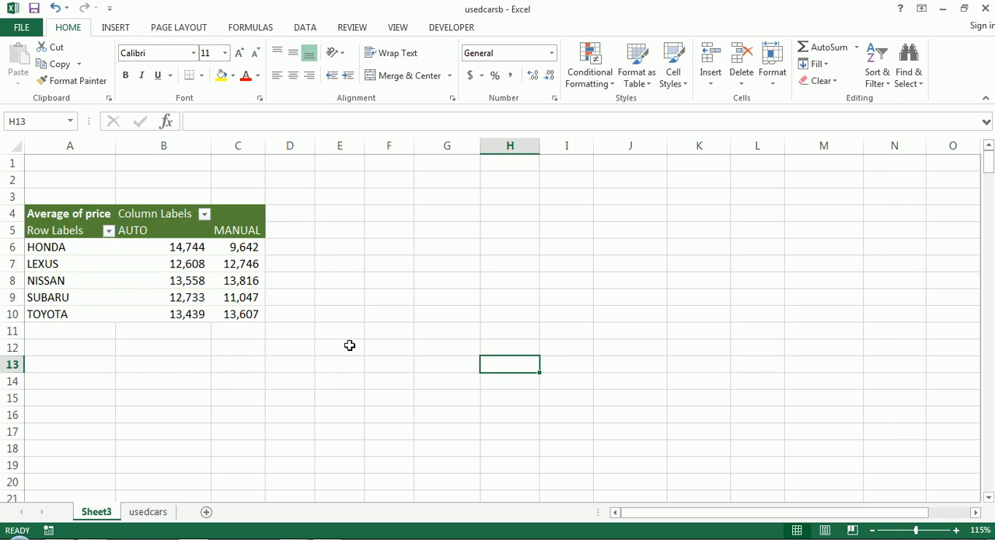
- Insert a clustered column PivotChart from the average-price-by-make pivot table on Sheet3
{"action": "left_click", "coordinate": [156, 213]}
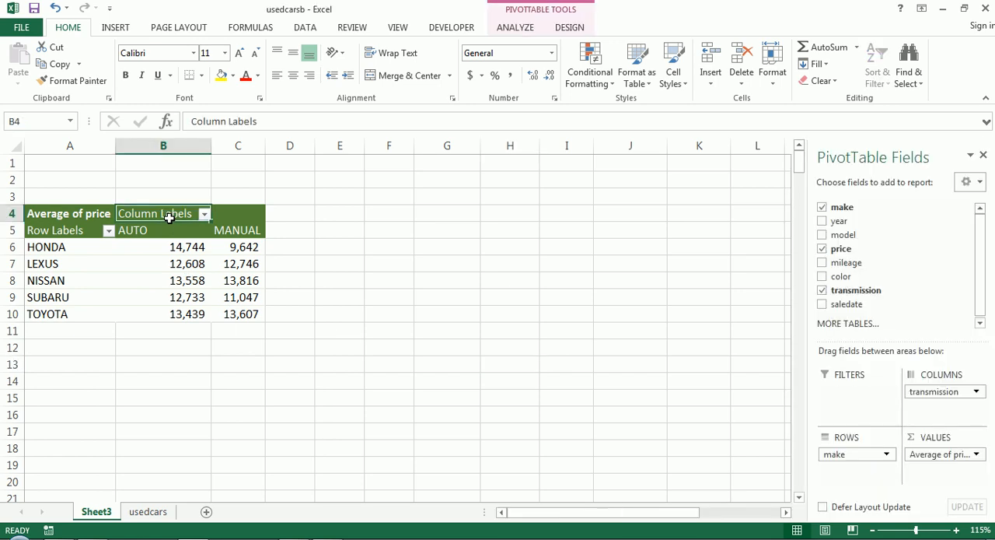
{"action": "mouse_move", "coordinate": [168, 222]}
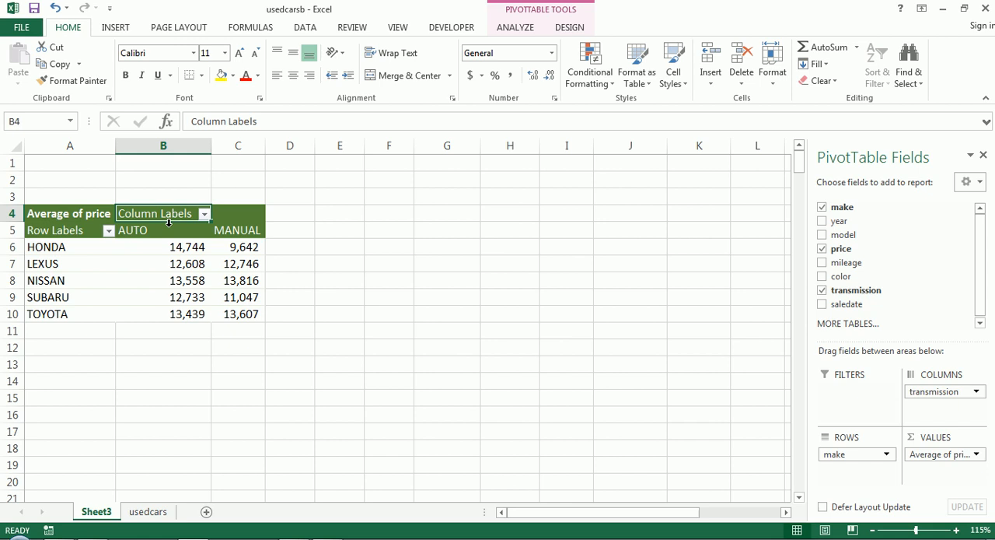
{"action": "mouse_move", "coordinate": [532, 75]}
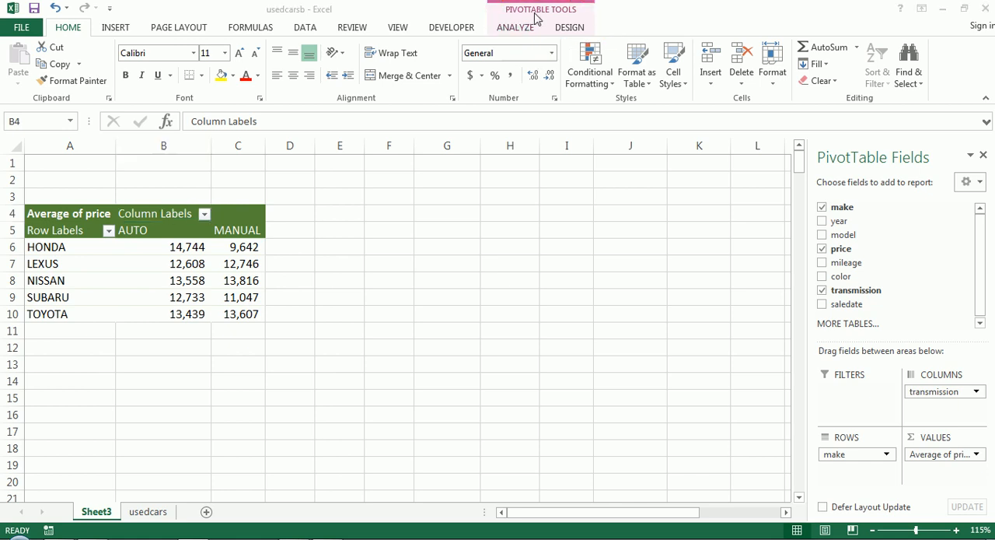
{"action": "left_click", "coordinate": [515, 28]}
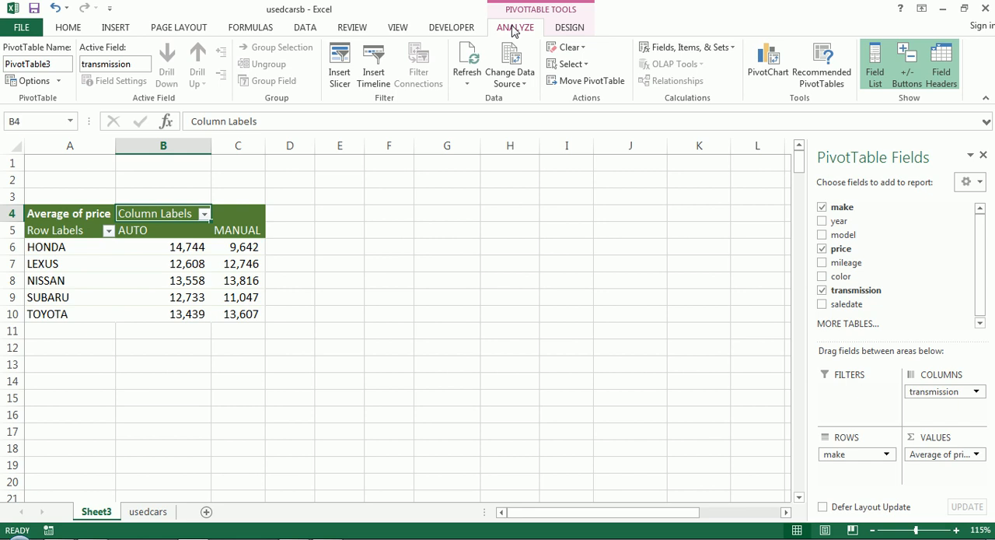
{"action": "mouse_move", "coordinate": [733, 73]}
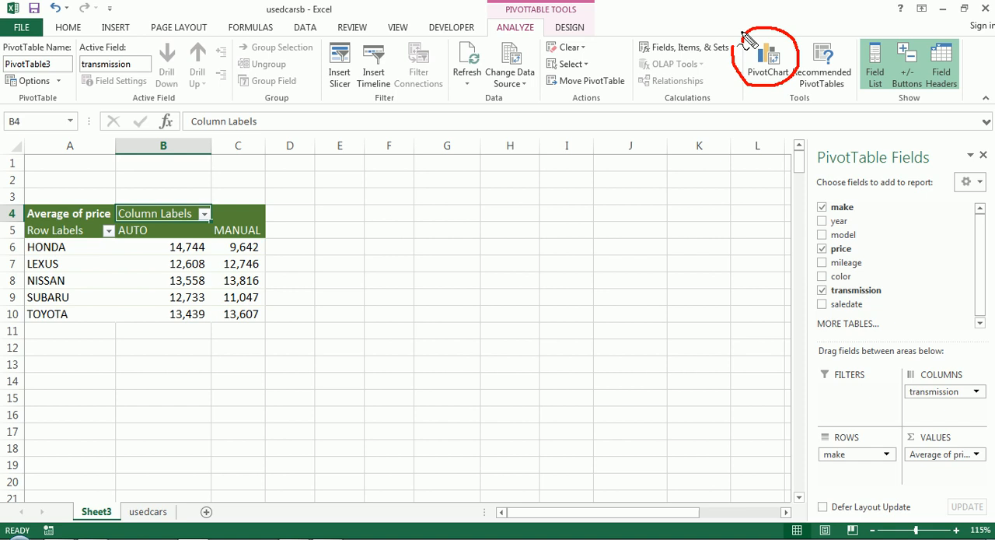
{"action": "left_click", "coordinate": [767, 59]}
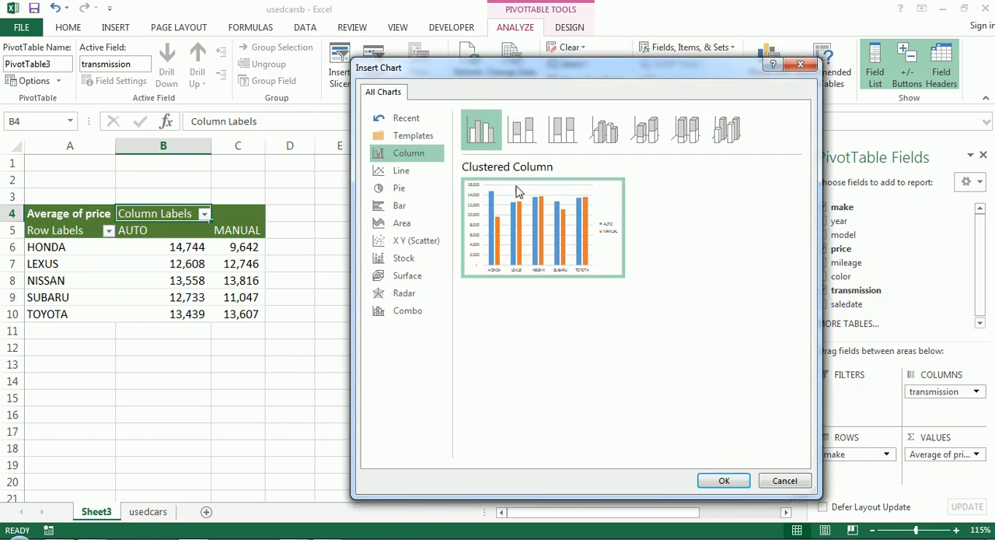
{"action": "mouse_move", "coordinate": [482, 169]}
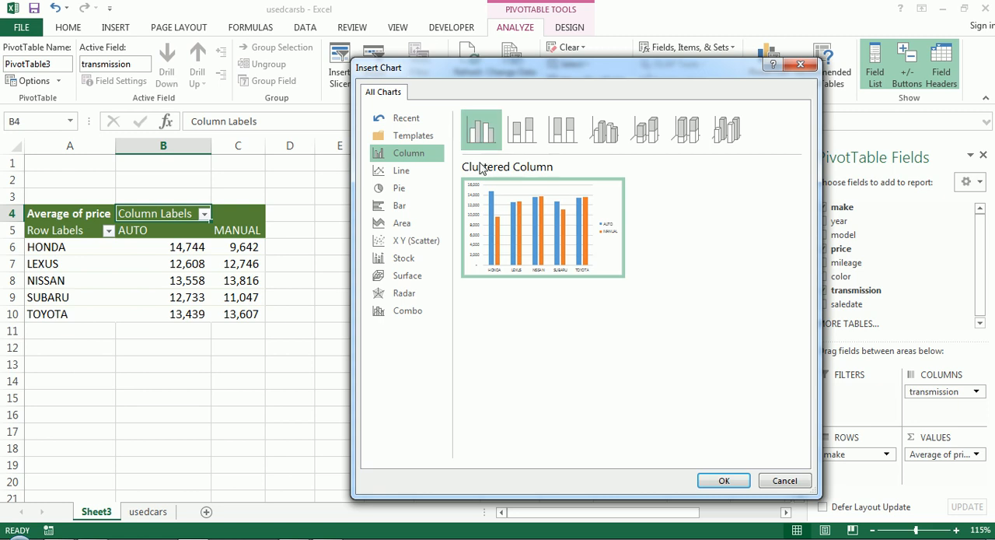
{"action": "mouse_move", "coordinate": [480, 129]}
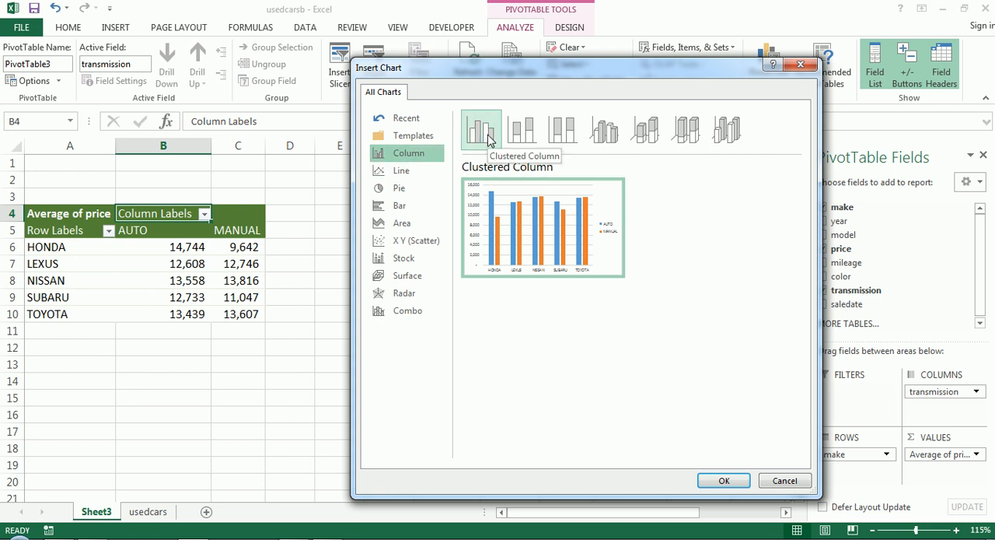
{"action": "mouse_move", "coordinate": [700, 412]}
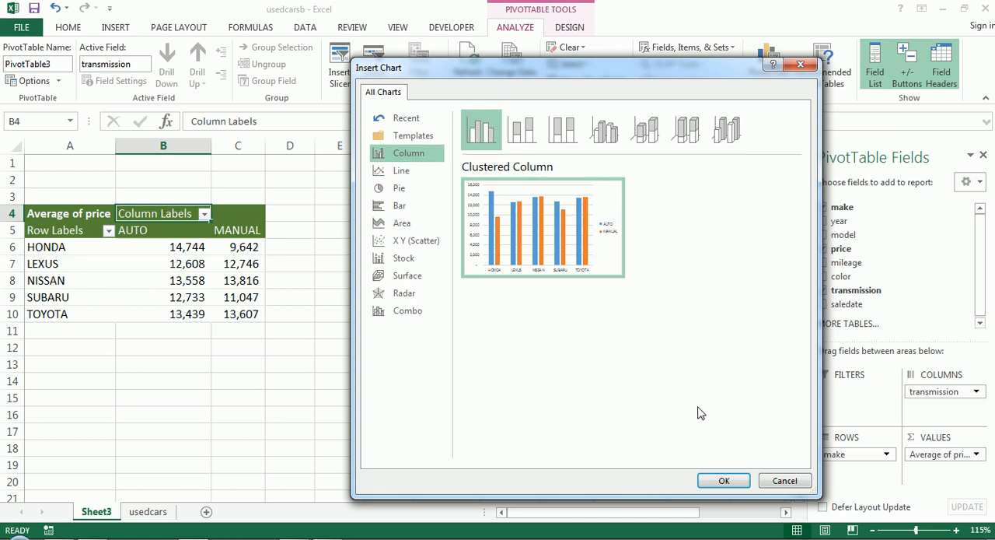
{"action": "left_click", "coordinate": [724, 479]}
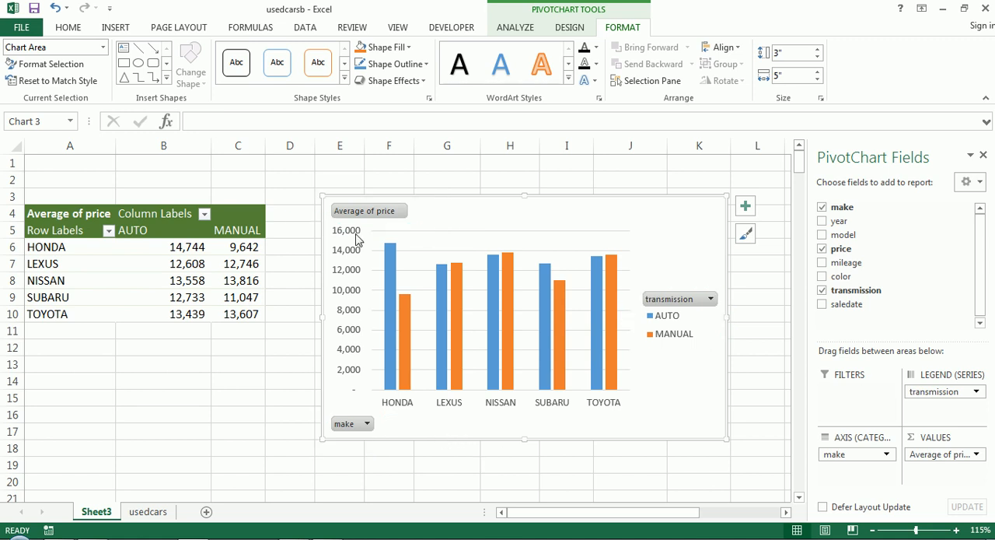
{"action": "mouse_move", "coordinate": [389, 412]}
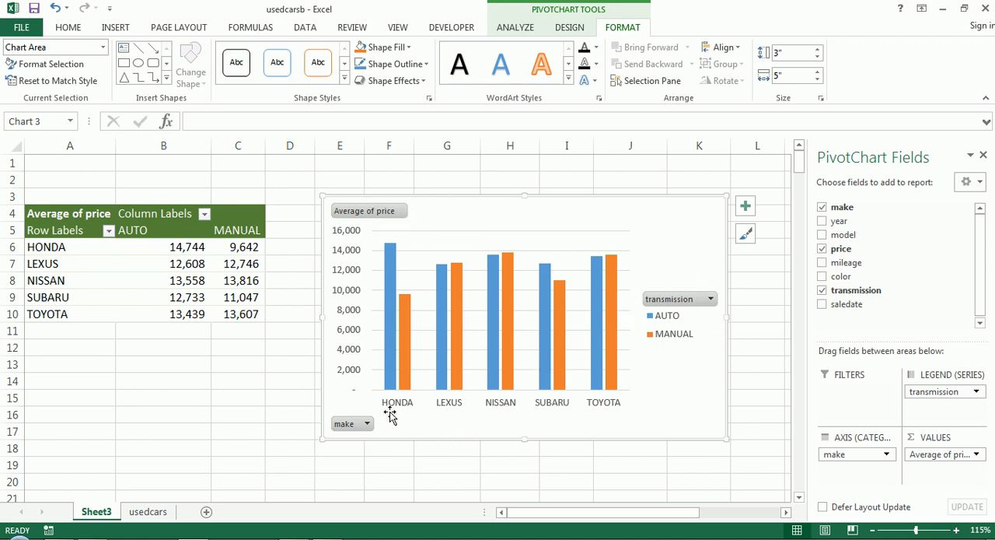
{"action": "mouse_move", "coordinate": [395, 412]}
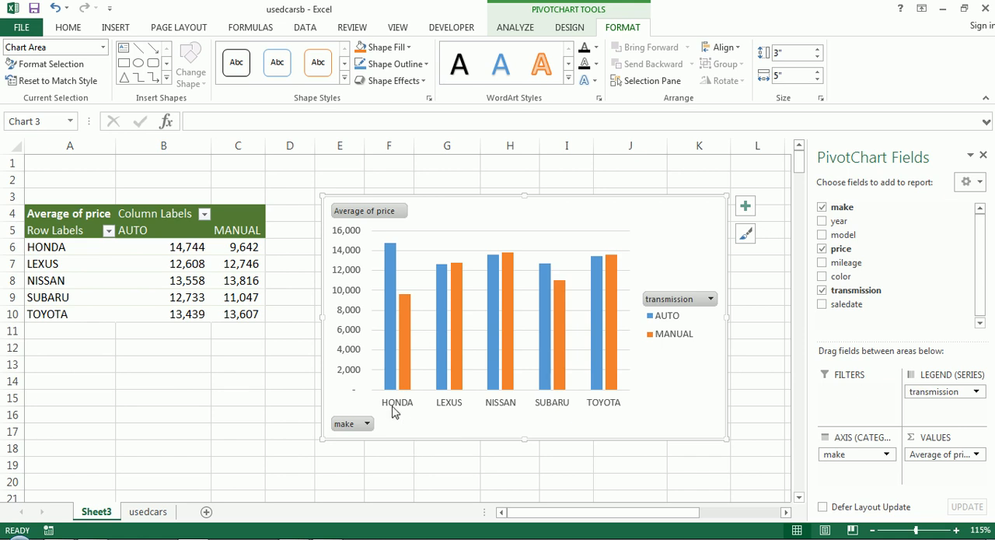
{"action": "mouse_move", "coordinate": [392, 412]}
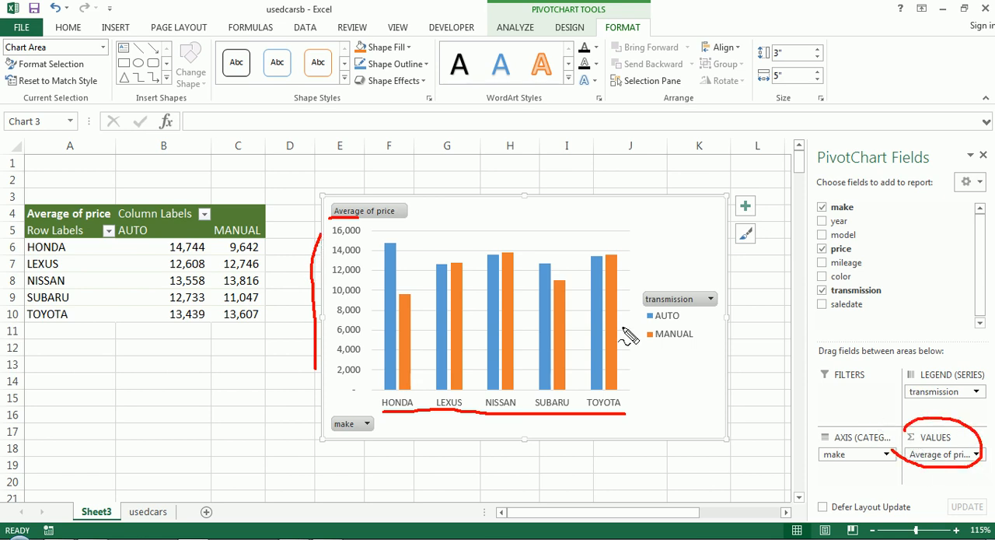
{"action": "mouse_move", "coordinate": [607, 289]}
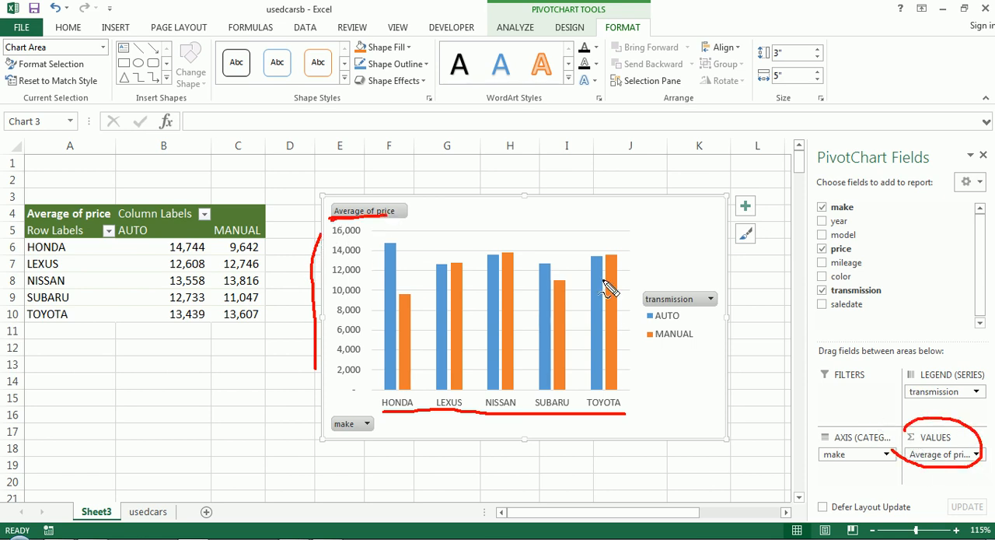
{"action": "mouse_move", "coordinate": [505, 441]}
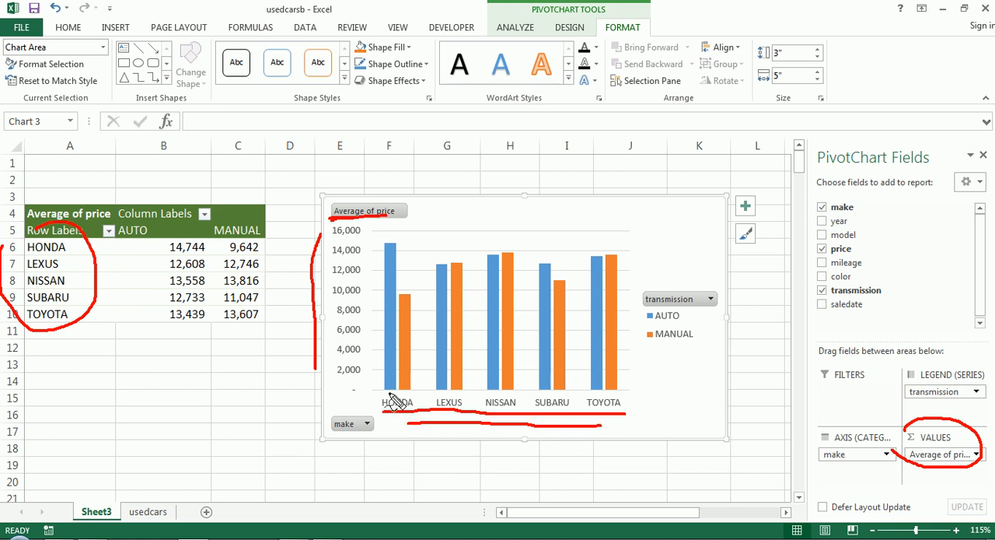
{"action": "mouse_move", "coordinate": [392, 403]}
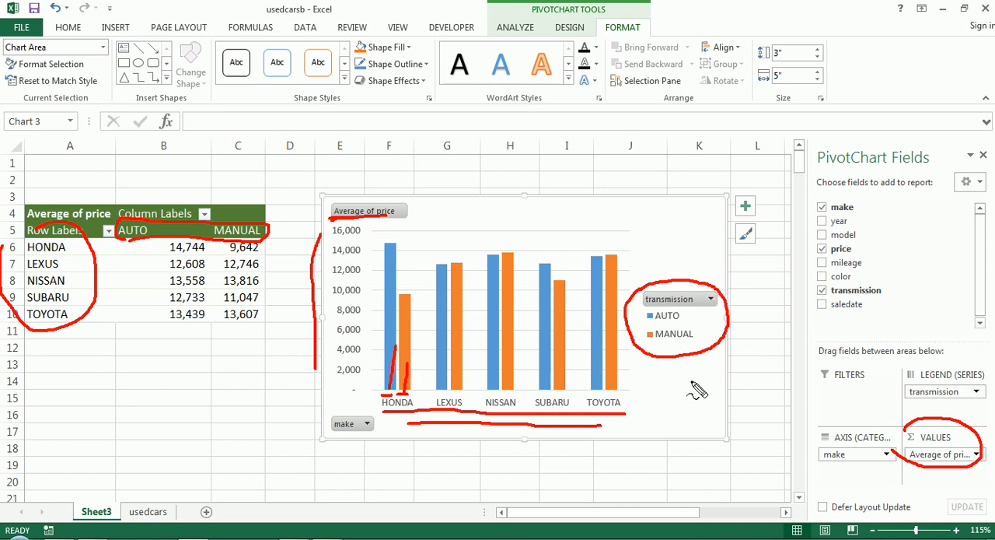
{"action": "mouse_move", "coordinate": [294, 447]}
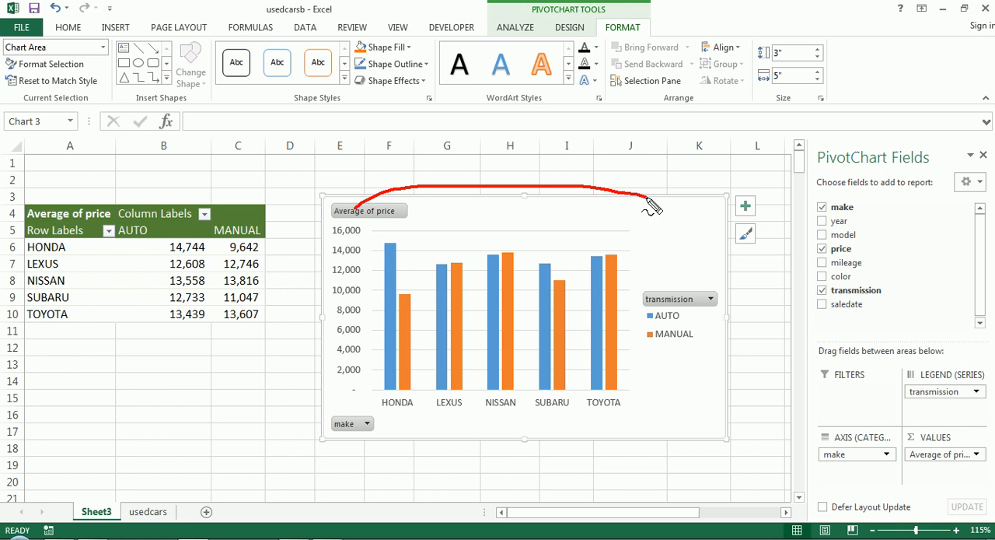
{"action": "left_click_drag", "start_coordinate": [654, 202], "coordinate": [389, 230]}
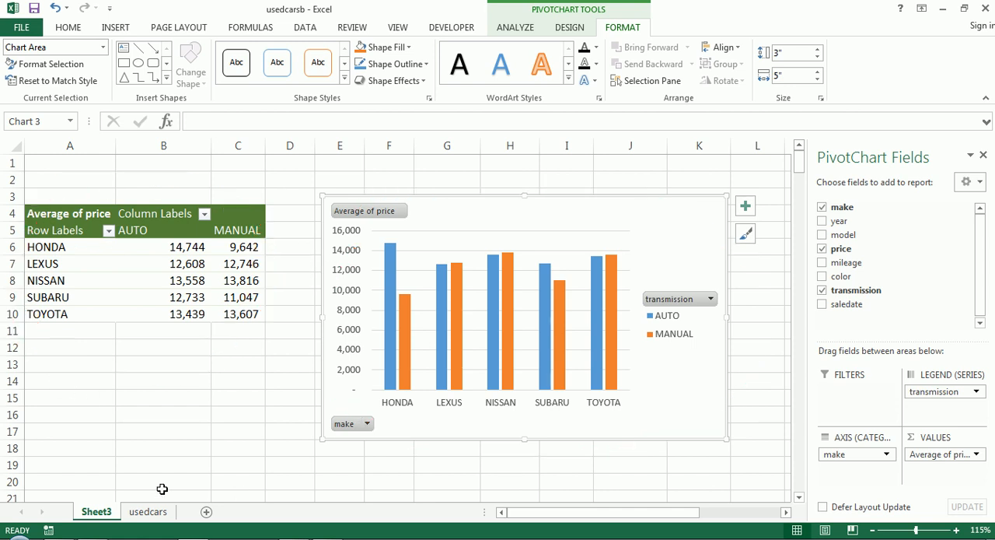
{"action": "left_click", "coordinate": [148, 510]}
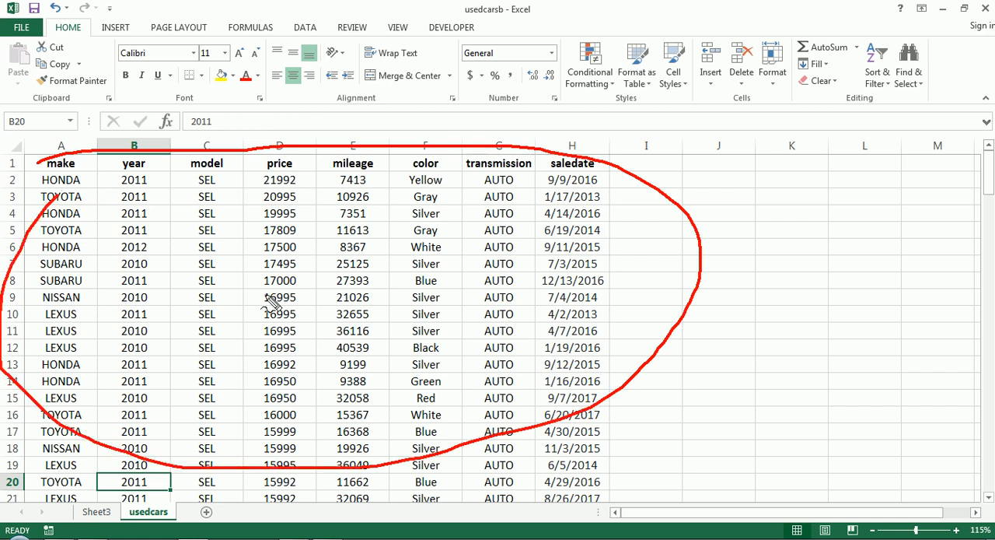
{"action": "mouse_move", "coordinate": [121, 510]}
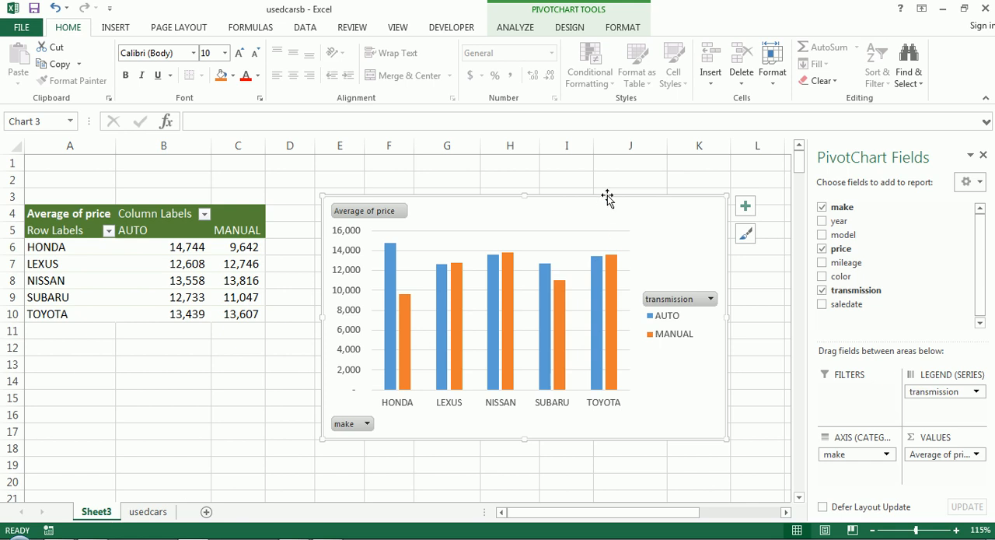
{"action": "mouse_move", "coordinate": [597, 216]}
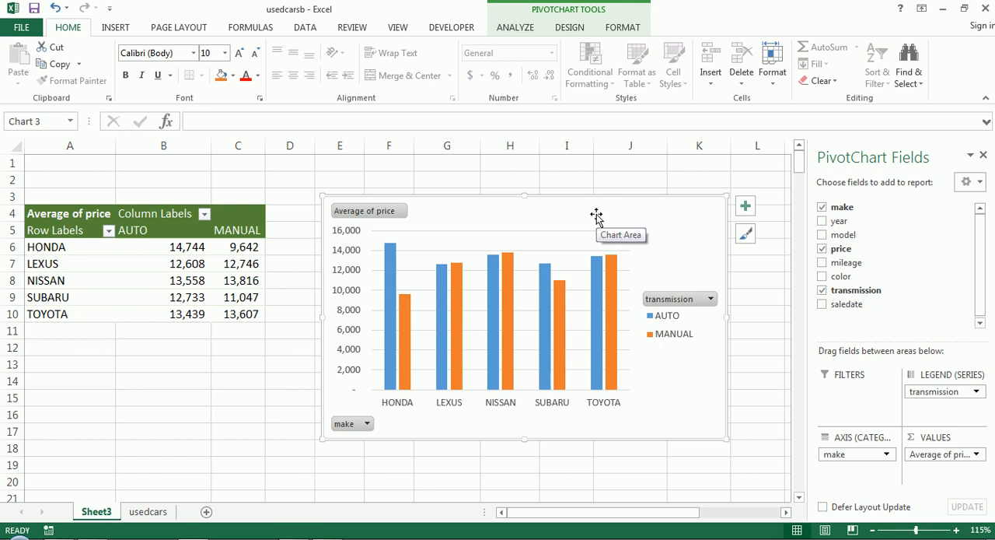
{"action": "mouse_move", "coordinate": [414, 339]}
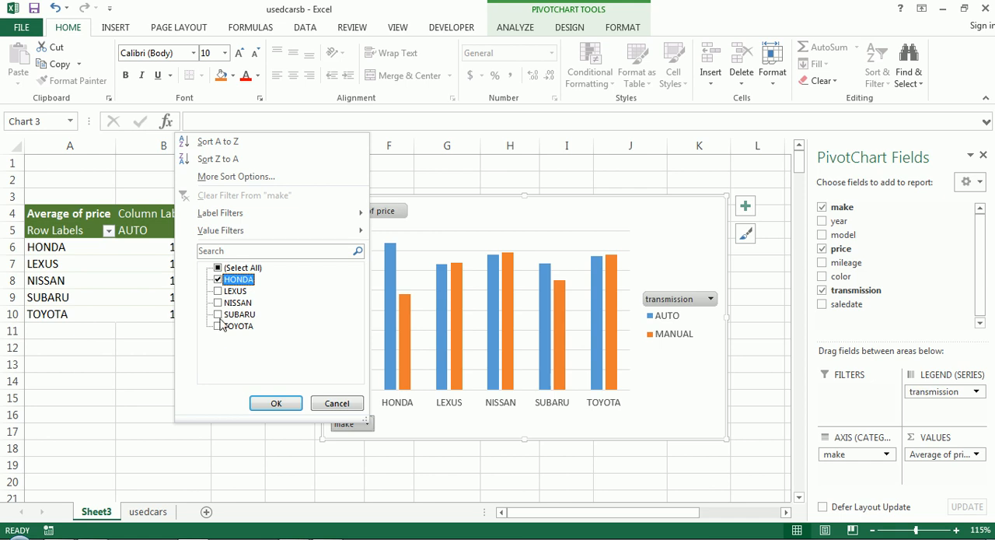
{"action": "left_click", "coordinate": [218, 325]}
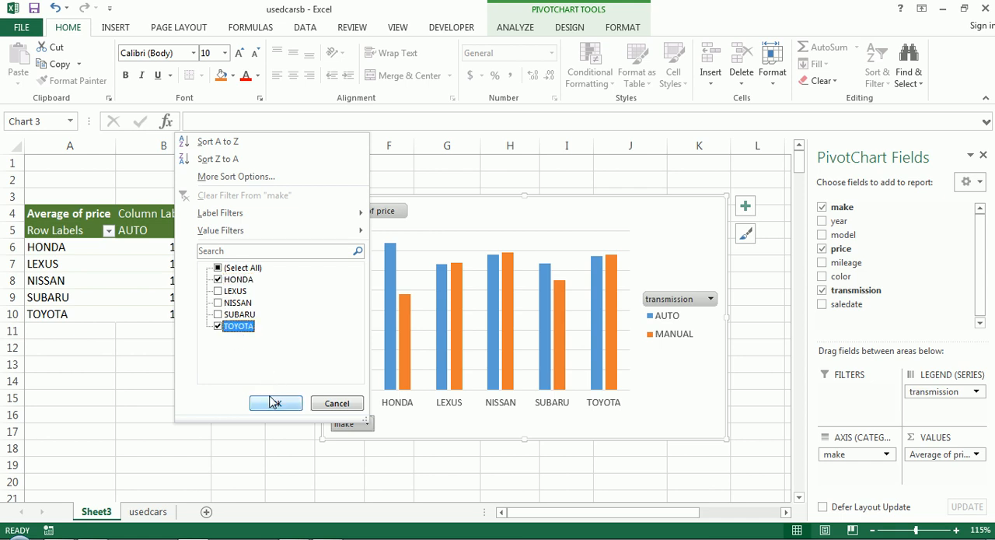
{"action": "left_click", "coordinate": [276, 402]}
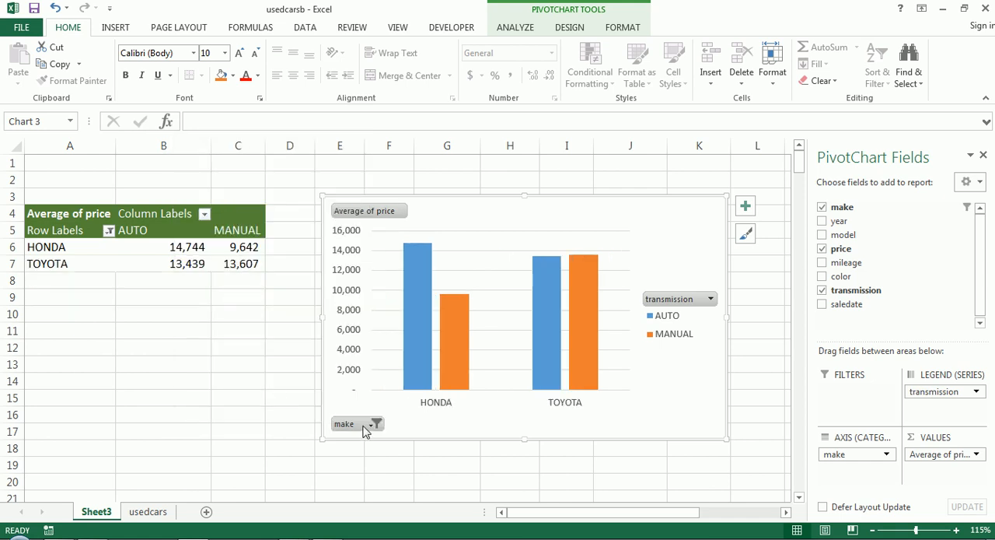
{"action": "left_click", "coordinate": [377, 423]}
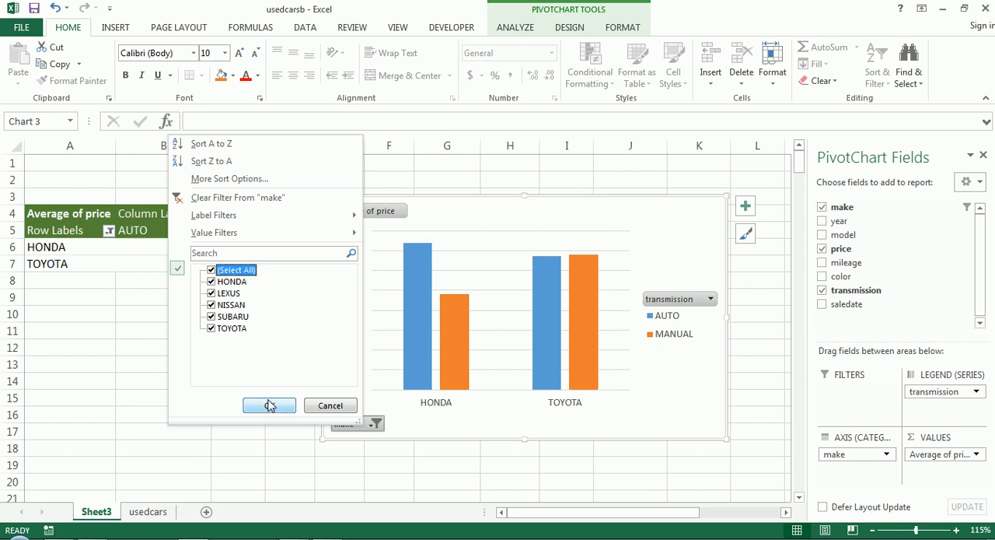
{"action": "mouse_move", "coordinate": [221, 161]}
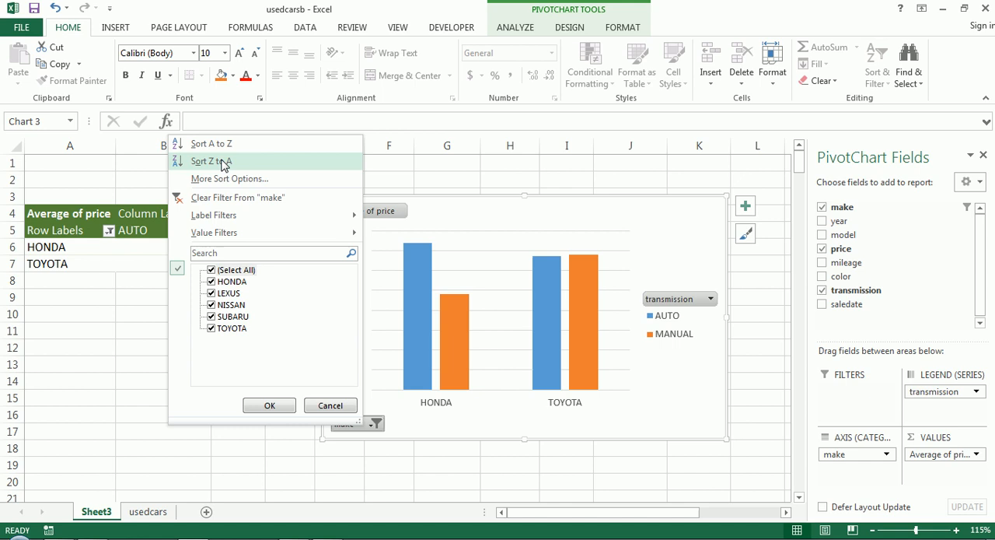
{"action": "mouse_move", "coordinate": [269, 404]}
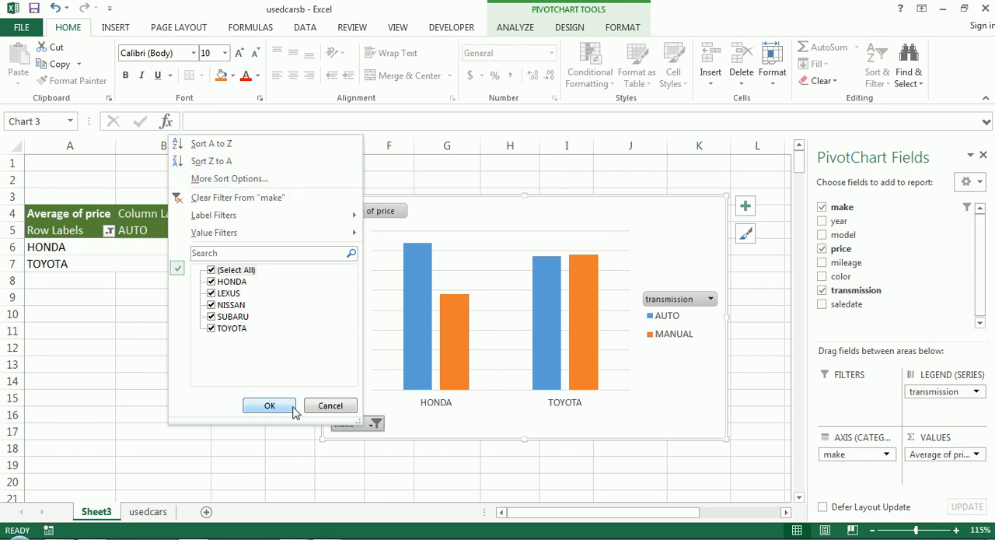
{"action": "left_click", "coordinate": [269, 404]}
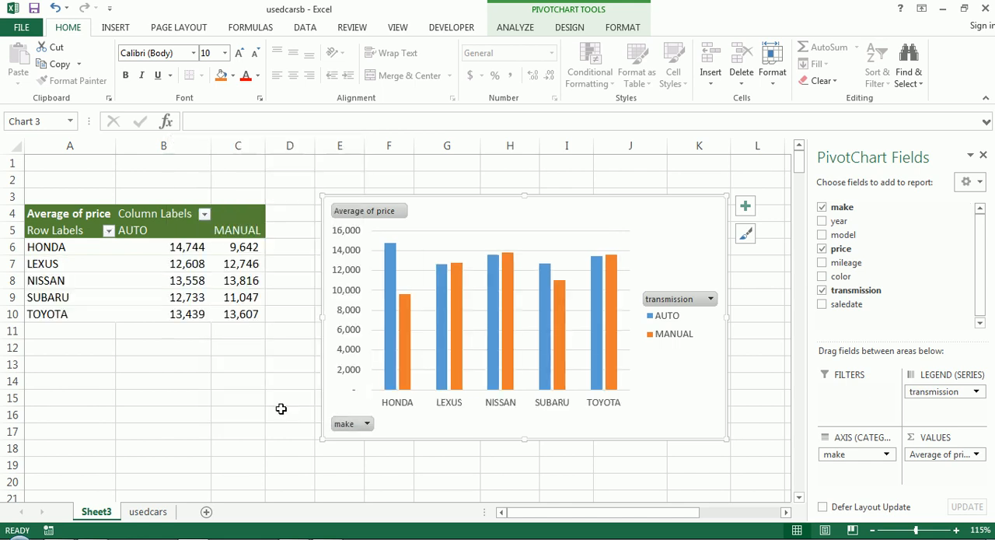
{"action": "left_click", "coordinate": [709, 299]}
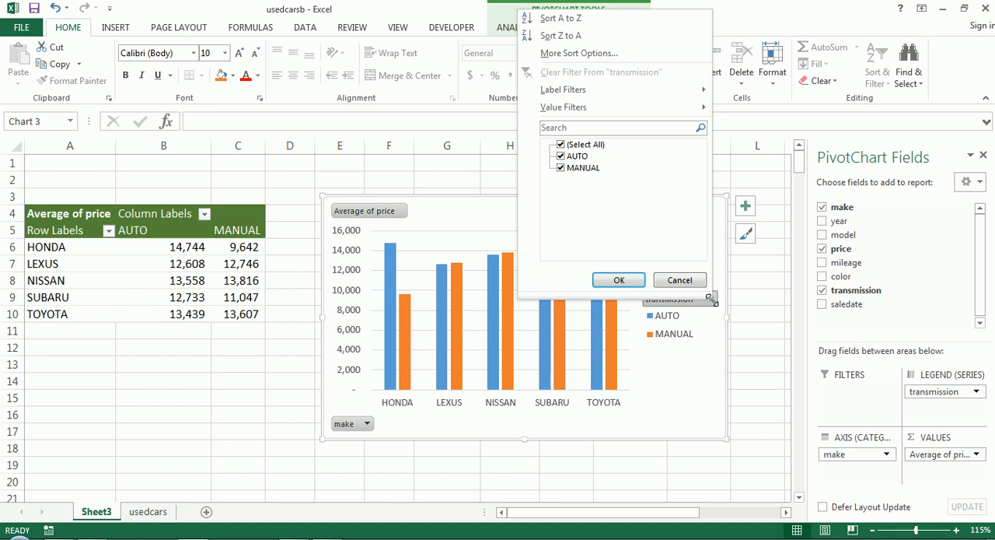
{"action": "left_click", "coordinate": [578, 155]}
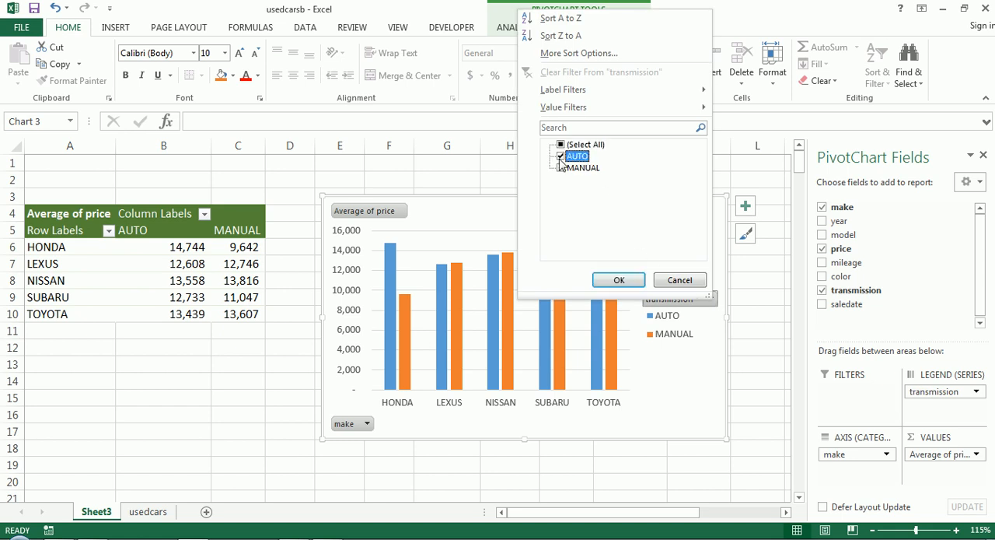
{"action": "left_click", "coordinate": [619, 280]}
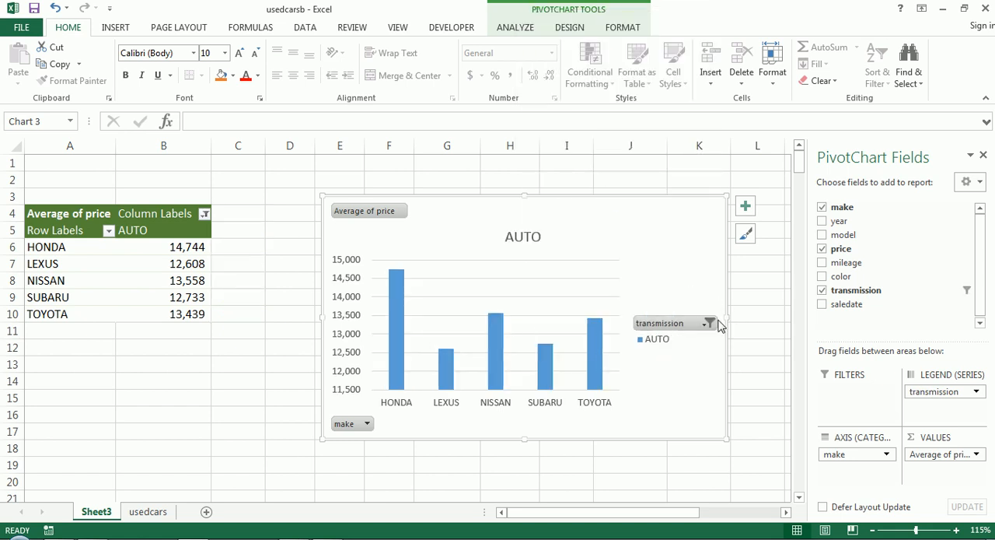
{"action": "left_click", "coordinate": [708, 324]}
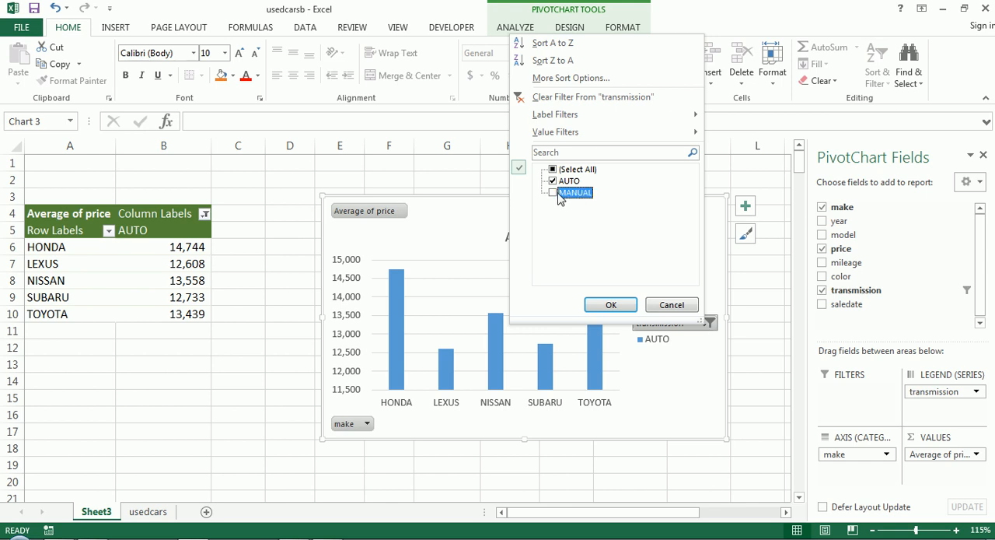
{"action": "left_click", "coordinate": [610, 304]}
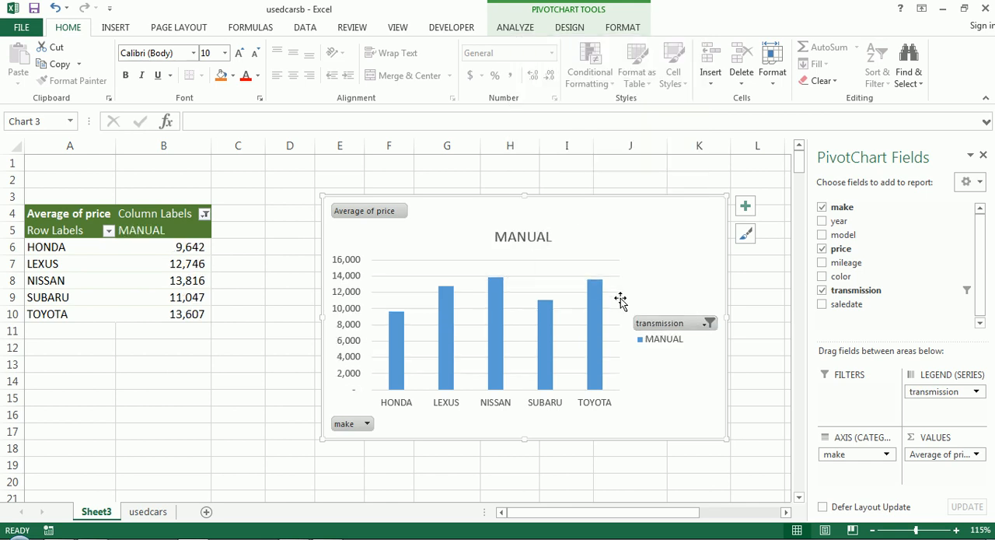
{"action": "left_click", "coordinate": [706, 323]}
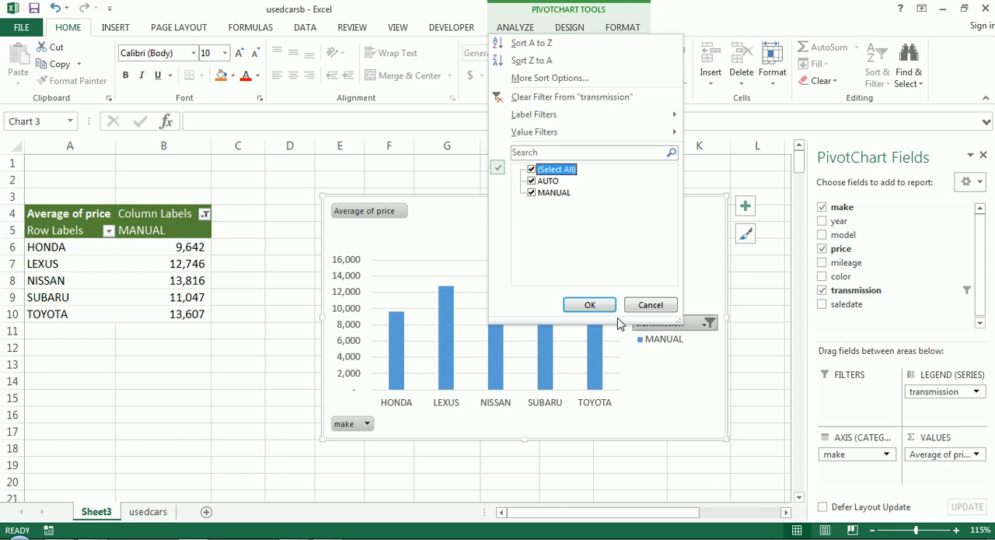
{"action": "left_click", "coordinate": [589, 305]}
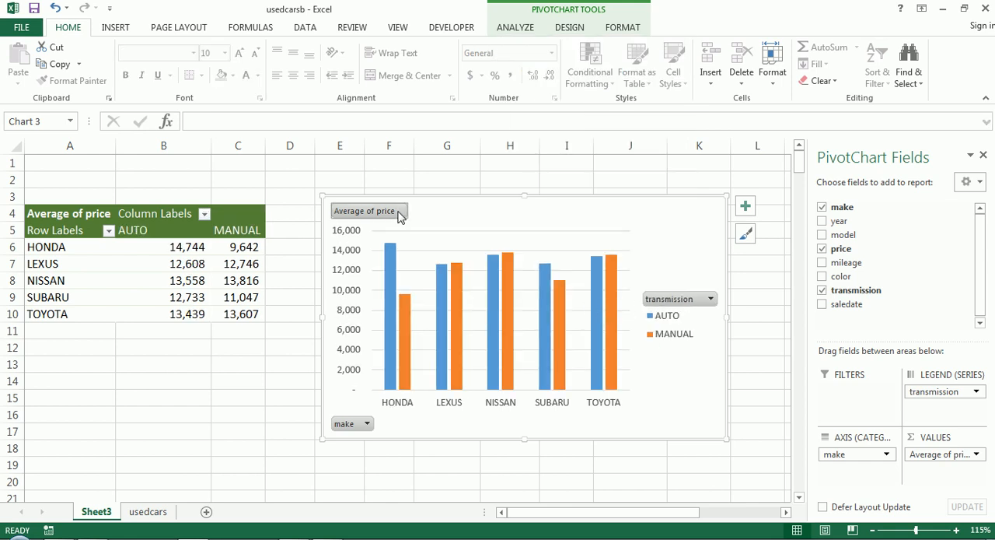
{"action": "left_click", "coordinate": [974, 454]}
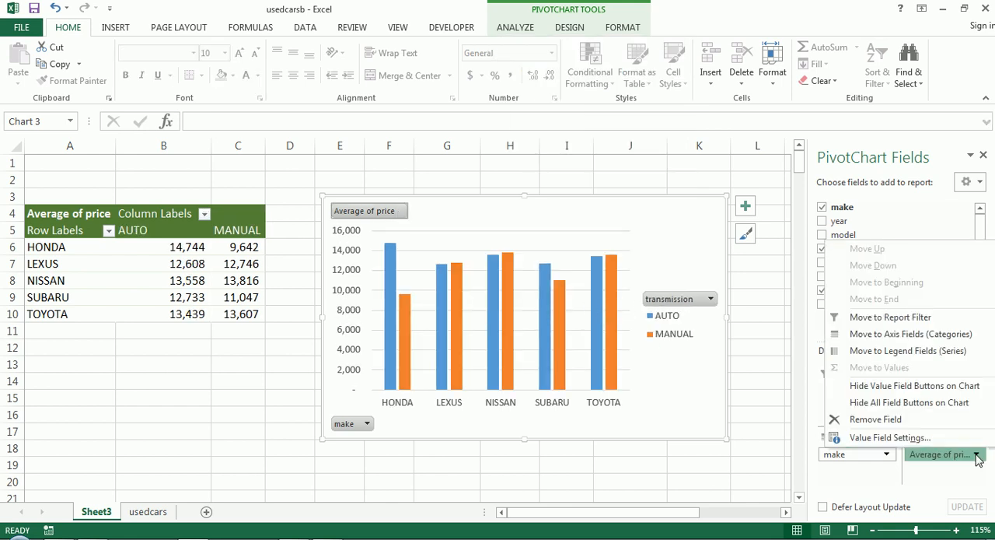
{"action": "left_click", "coordinate": [890, 437]}
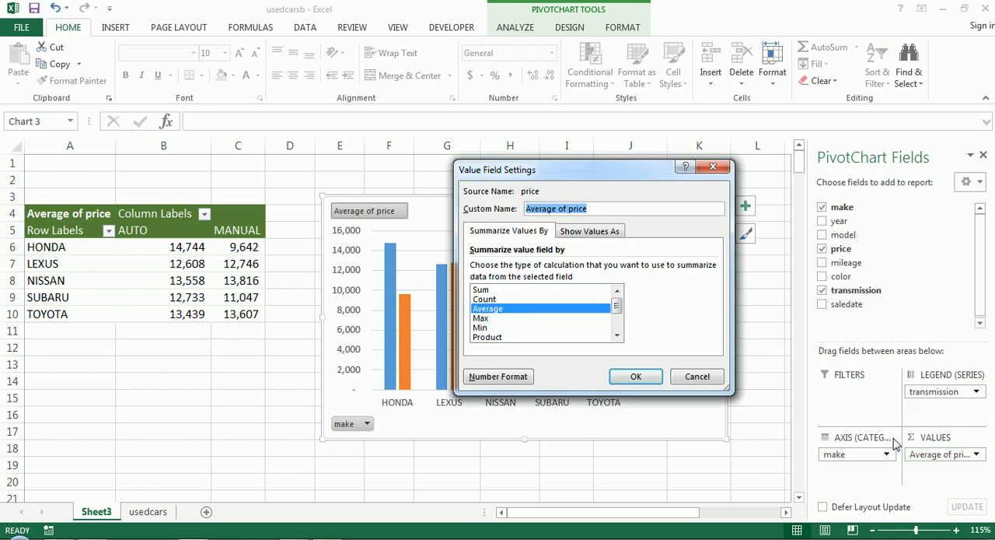
{"action": "left_click", "coordinate": [634, 376]}
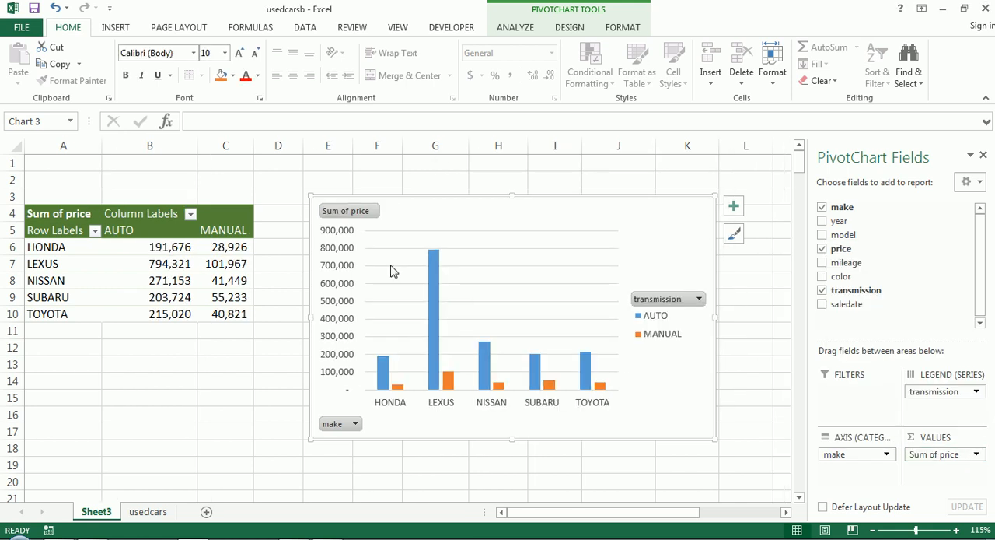
{"action": "mouse_move", "coordinate": [321, 229]}
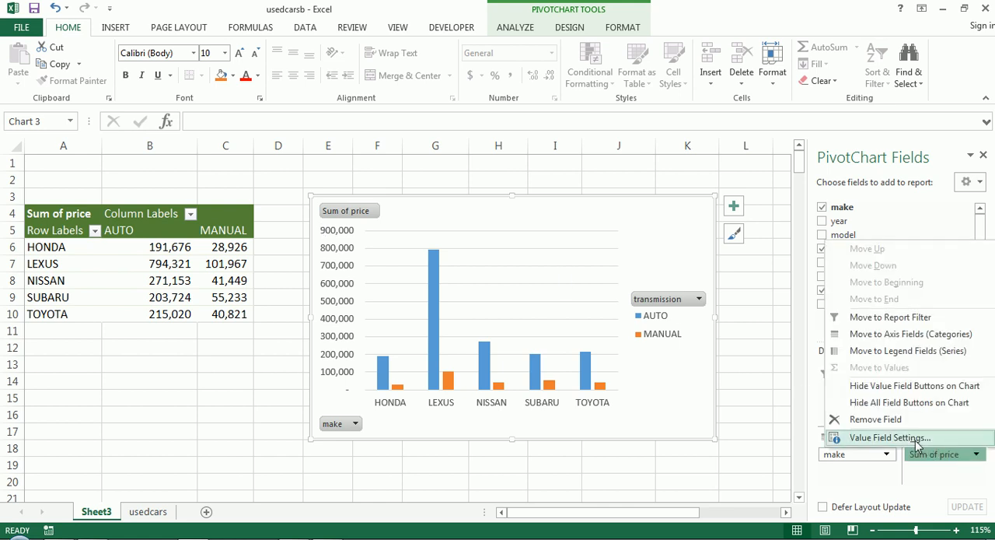
{"action": "left_click", "coordinate": [889, 437]}
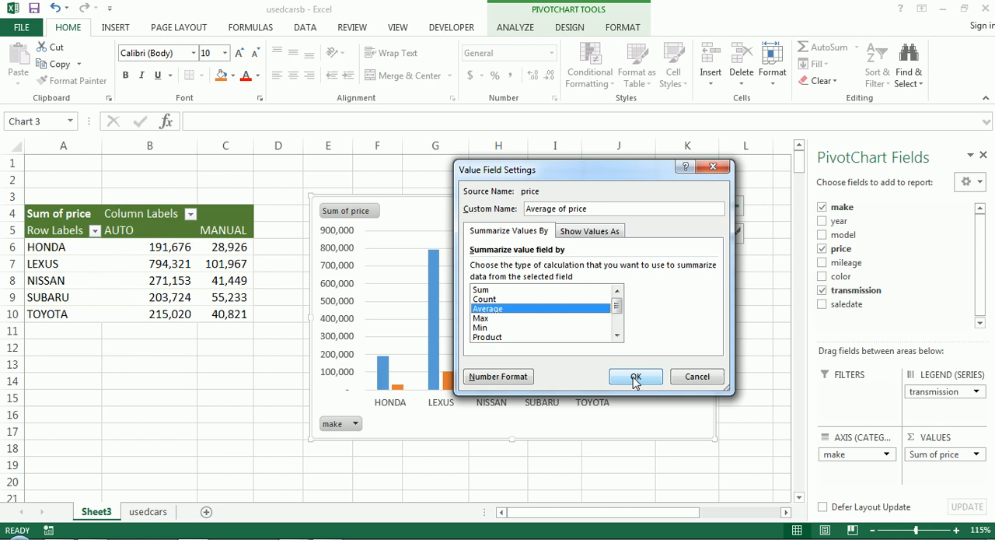
{"action": "left_click", "coordinate": [635, 376]}
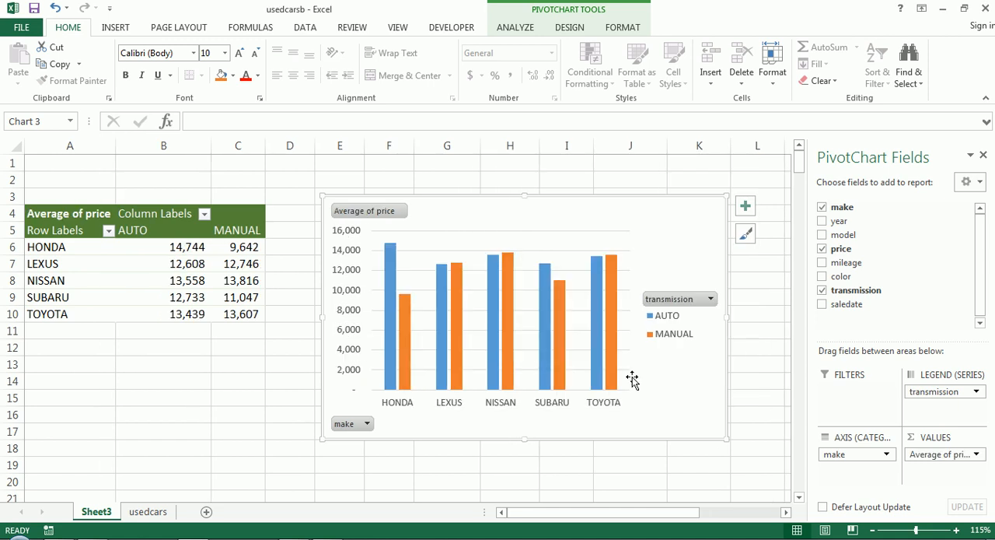
{"action": "mouse_move", "coordinate": [563, 277]}
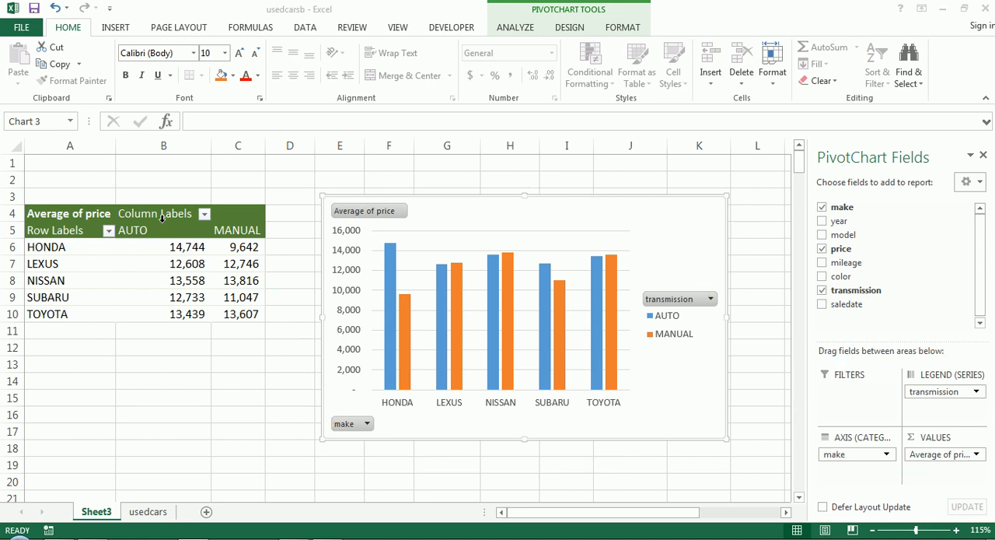
{"action": "left_click", "coordinate": [68, 213]}
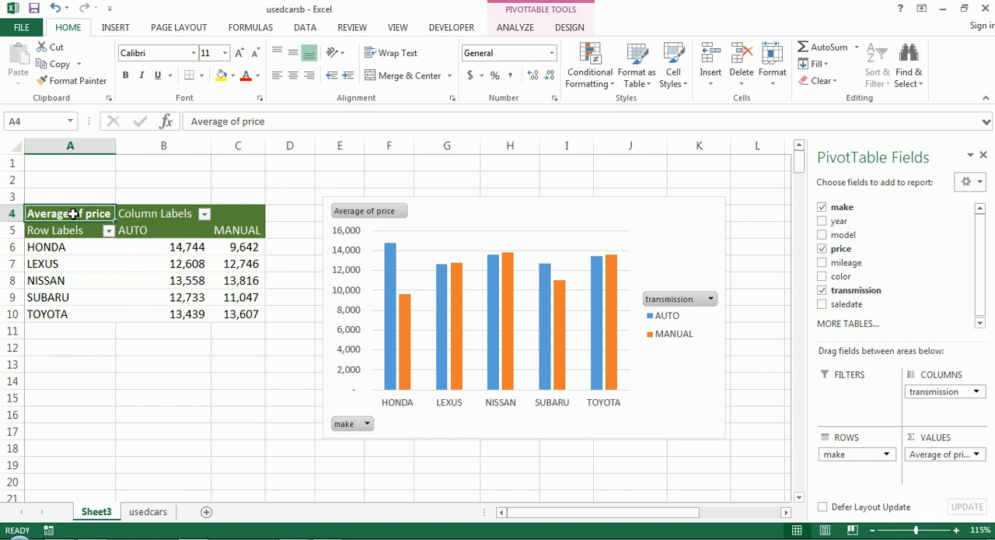
{"action": "mouse_move", "coordinate": [936, 367]}
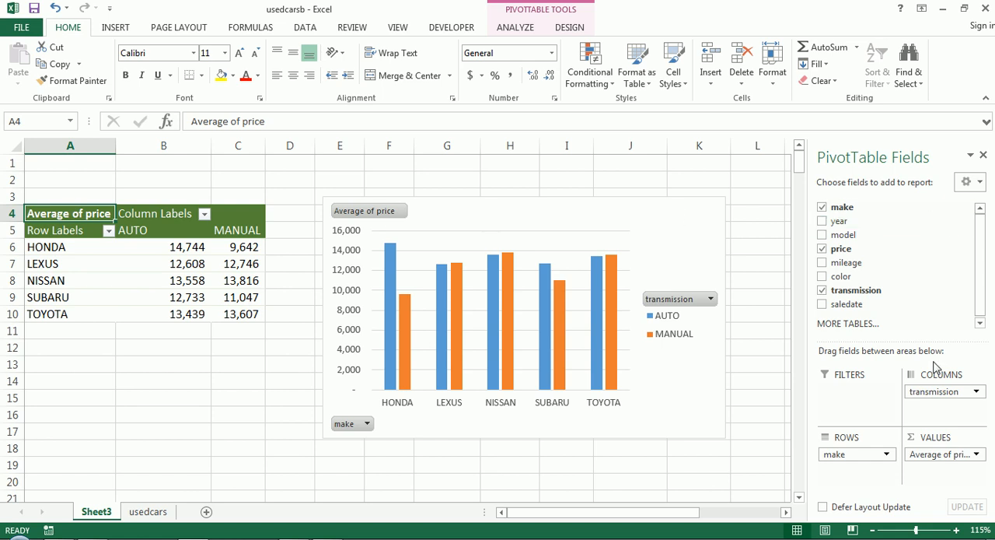
{"action": "mouse_move", "coordinate": [843, 277]}
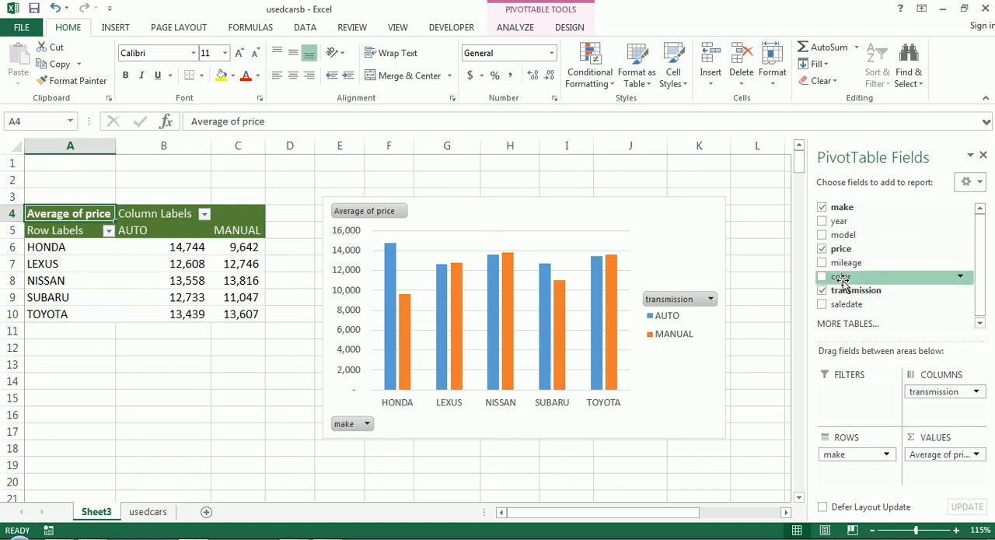
{"action": "mouse_move", "coordinate": [853, 303]}
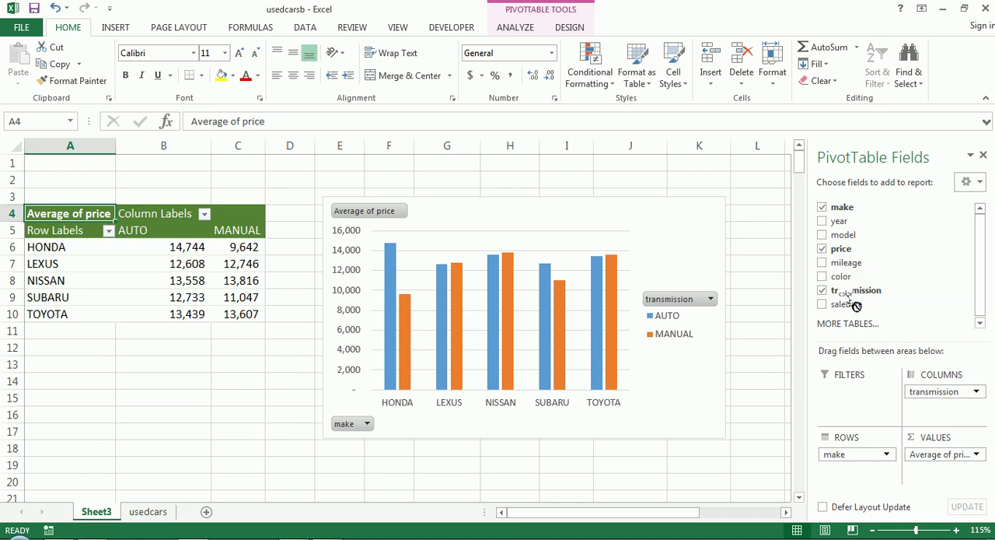
- Add color to the pivot as a filter and narrow it to black cars
{"action": "left_click", "coordinate": [822, 289]}
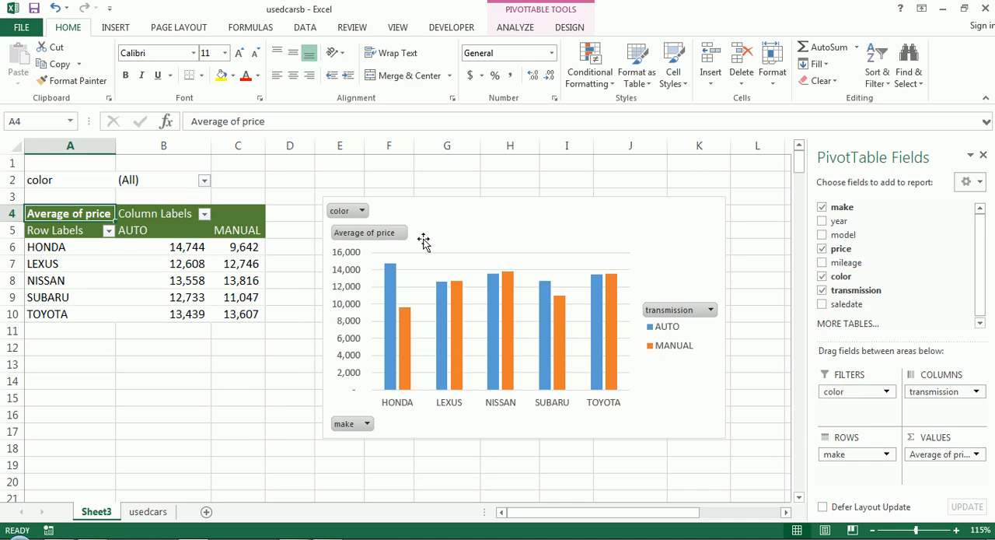
{"action": "left_click", "coordinate": [358, 210]}
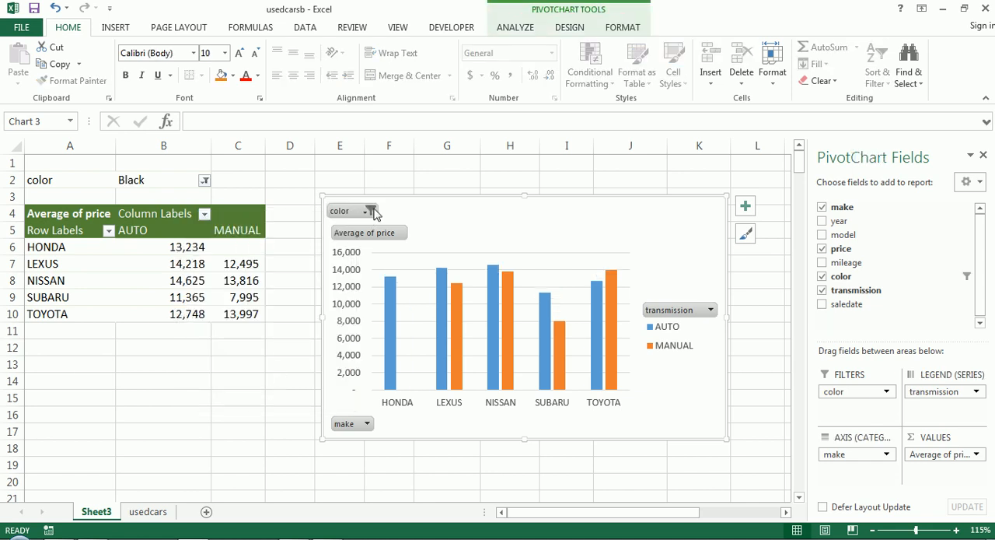
{"action": "left_click", "coordinate": [374, 211]}
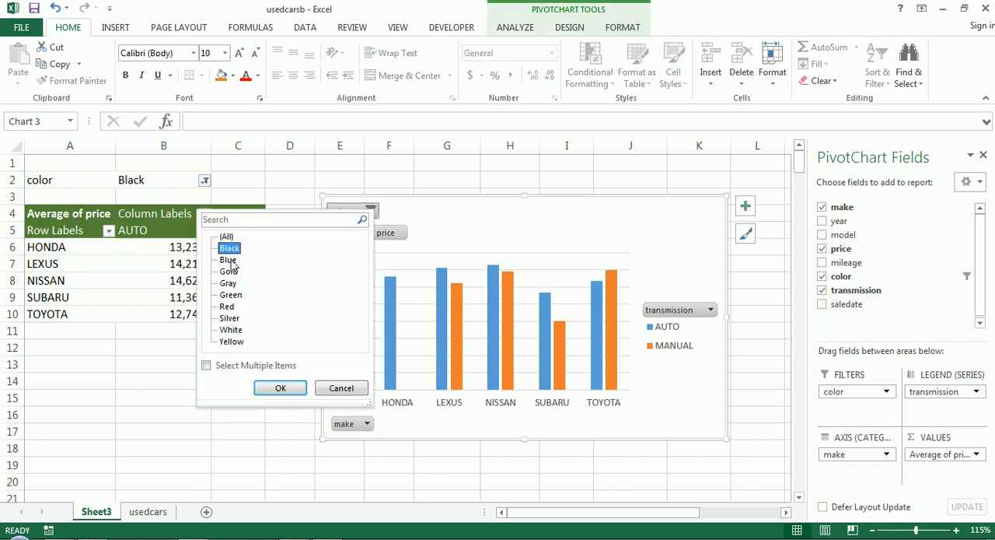
{"action": "left_click", "coordinate": [227, 236]}
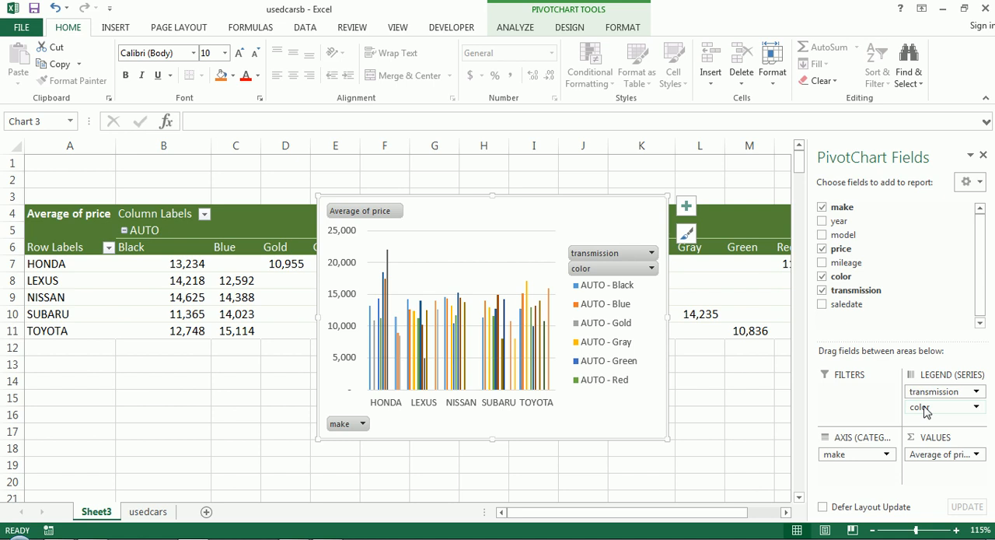
{"action": "mouse_move", "coordinate": [930, 410]}
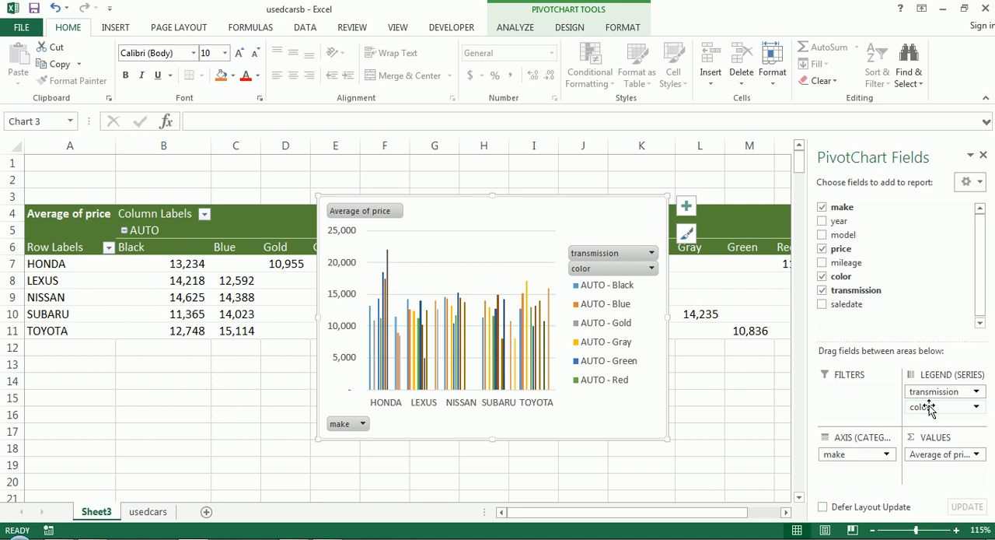
- Move color into the chart areas, then drop it so only AUTO and MANUAL series remain
{"action": "left_click_drag", "start_coordinate": [925, 407], "coordinate": [855, 470]}
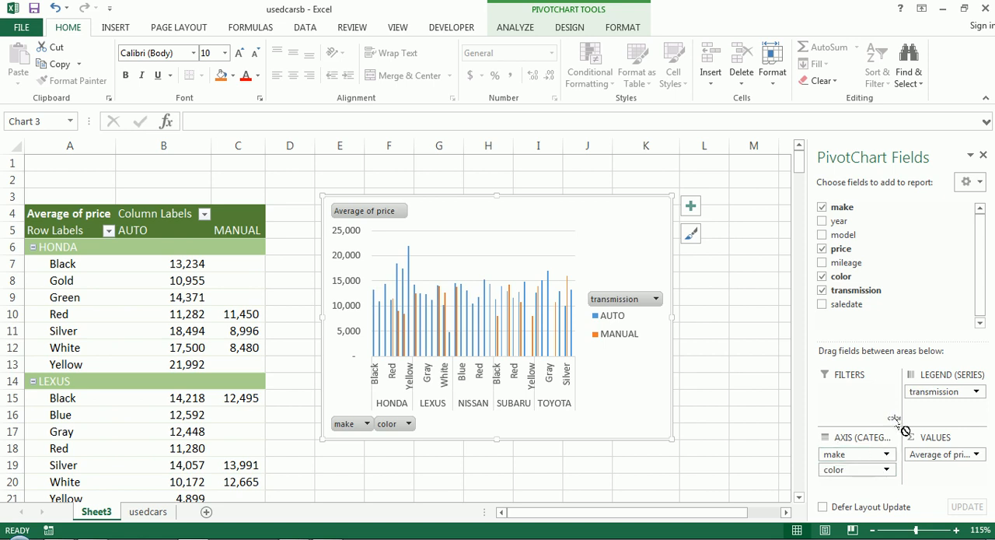
{"action": "left_click", "coordinate": [821, 276]}
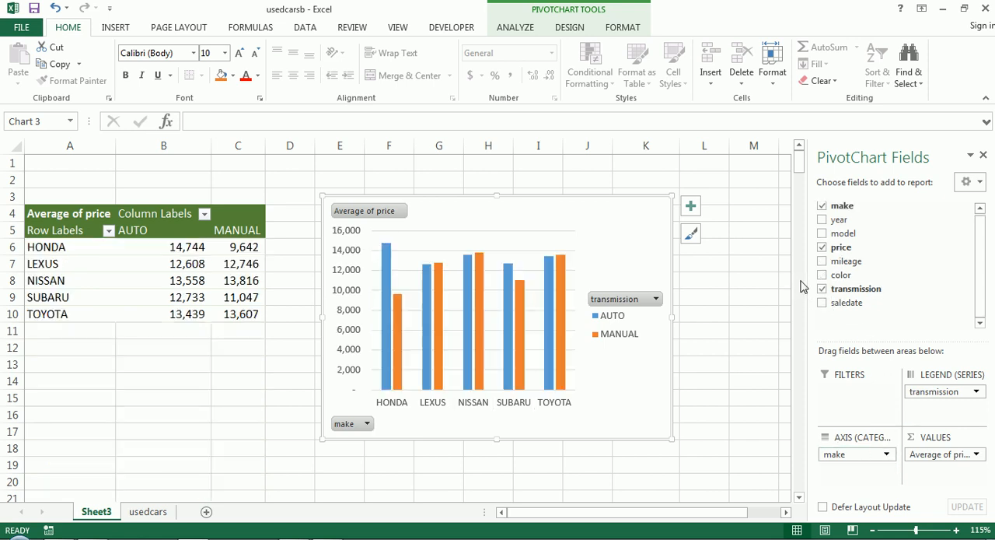
{"action": "mouse_move", "coordinate": [856, 219]}
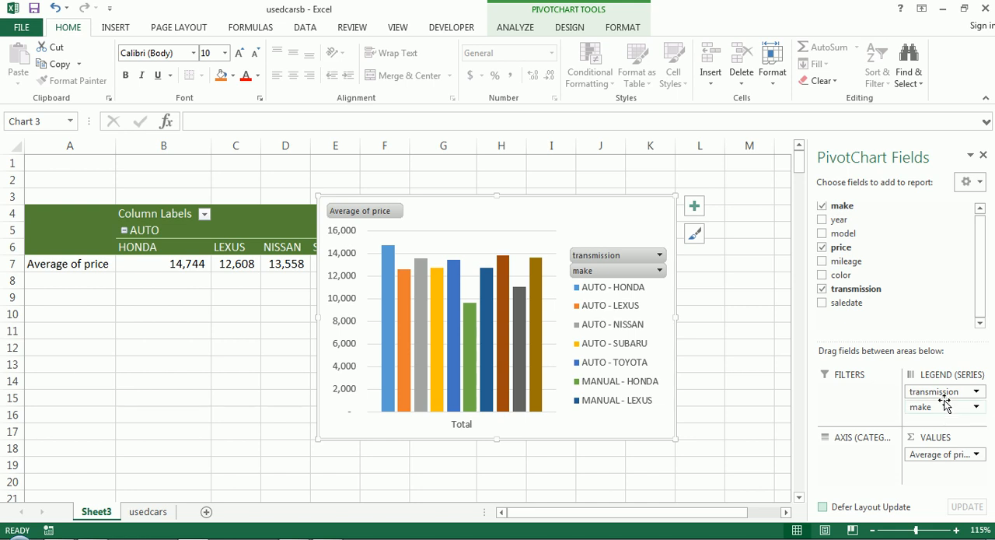
{"action": "left_click_drag", "start_coordinate": [921, 406], "coordinate": [837, 455]}
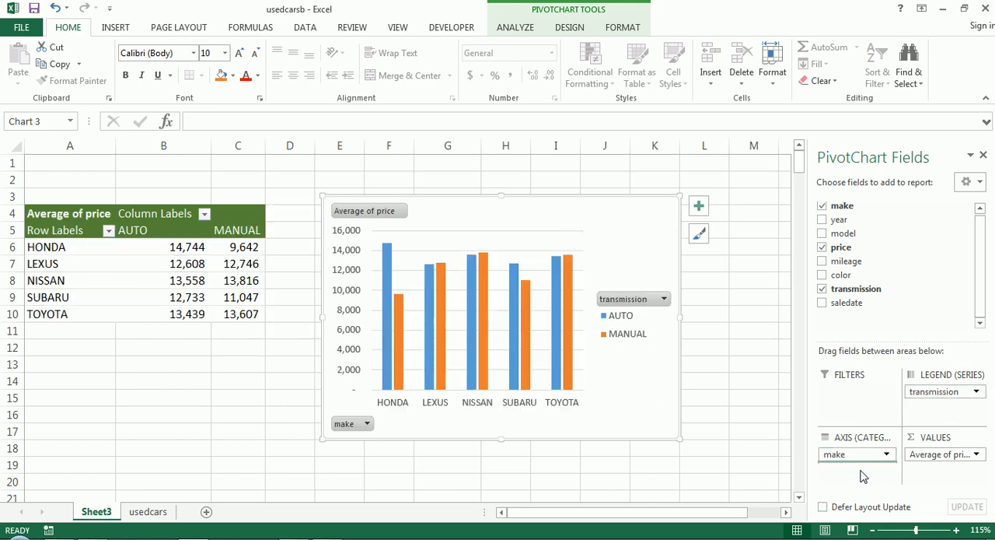
{"action": "left_click_drag", "start_coordinate": [944, 391], "coordinate": [856, 469]}
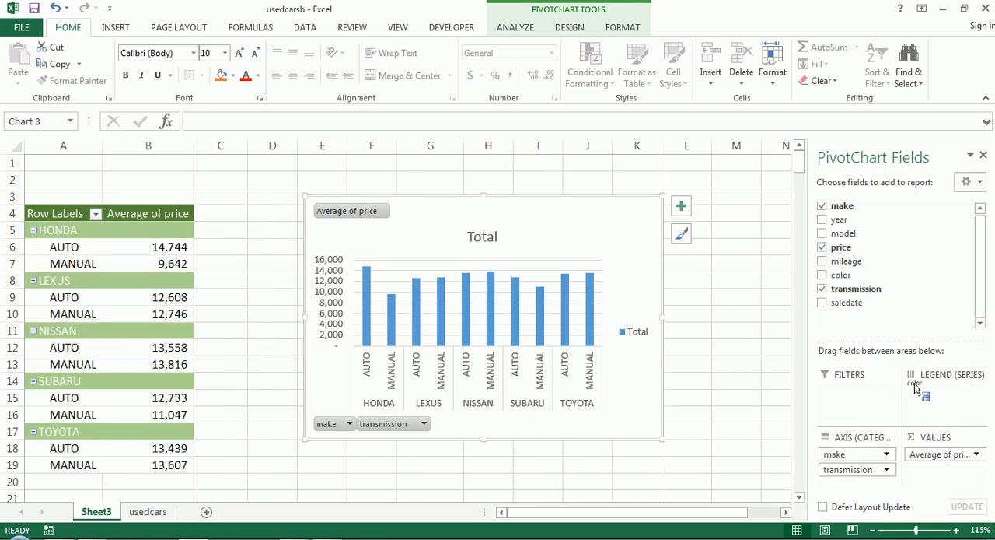
{"action": "left_click", "coordinate": [823, 274]}
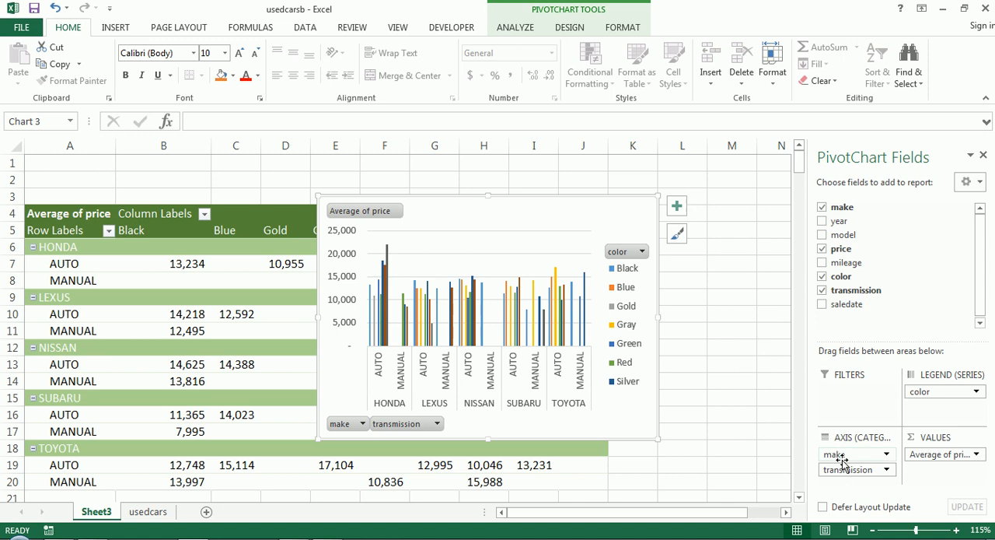
{"action": "left_click", "coordinate": [821, 277]}
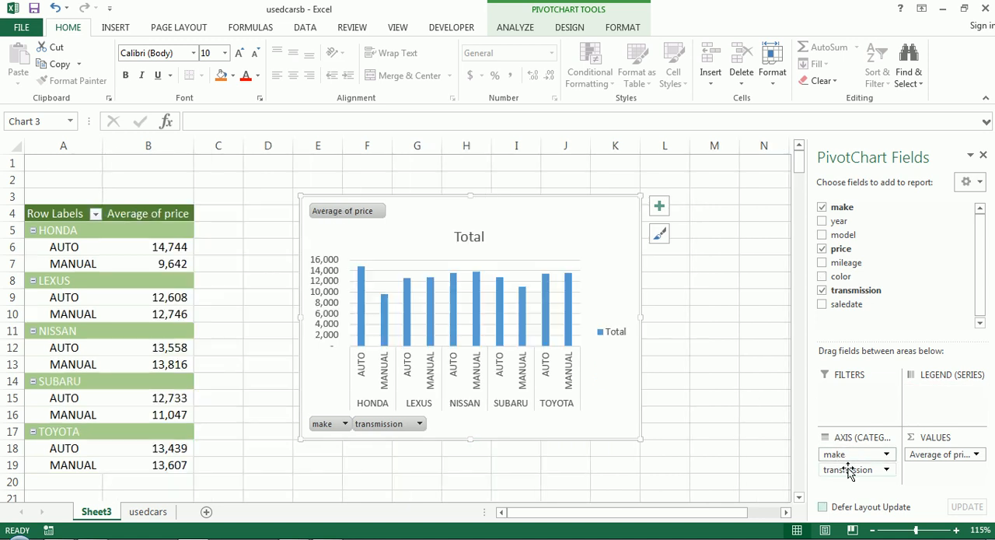
{"action": "left_click_drag", "start_coordinate": [833, 455], "coordinate": [926, 390]}
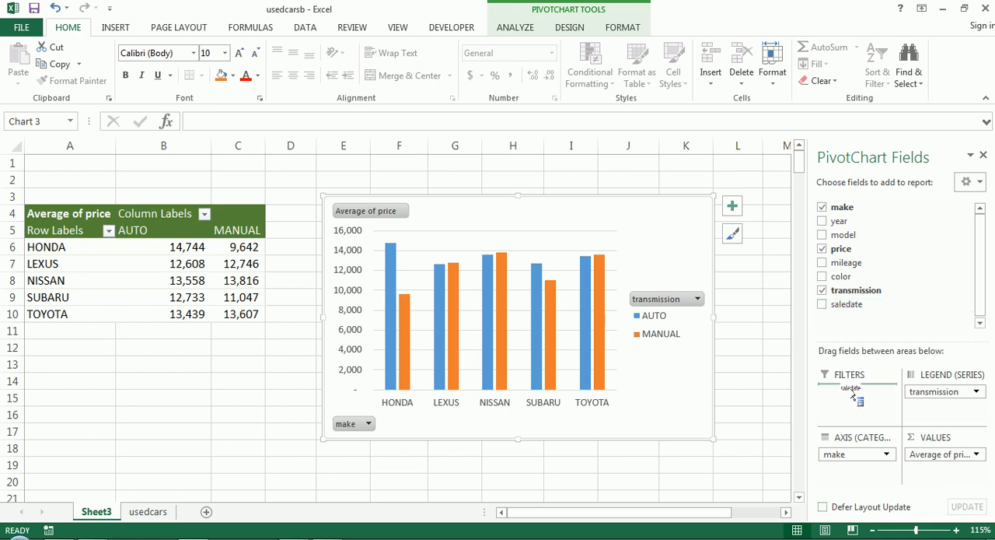
{"action": "left_click_drag", "start_coordinate": [849, 389], "coordinate": [862, 470]}
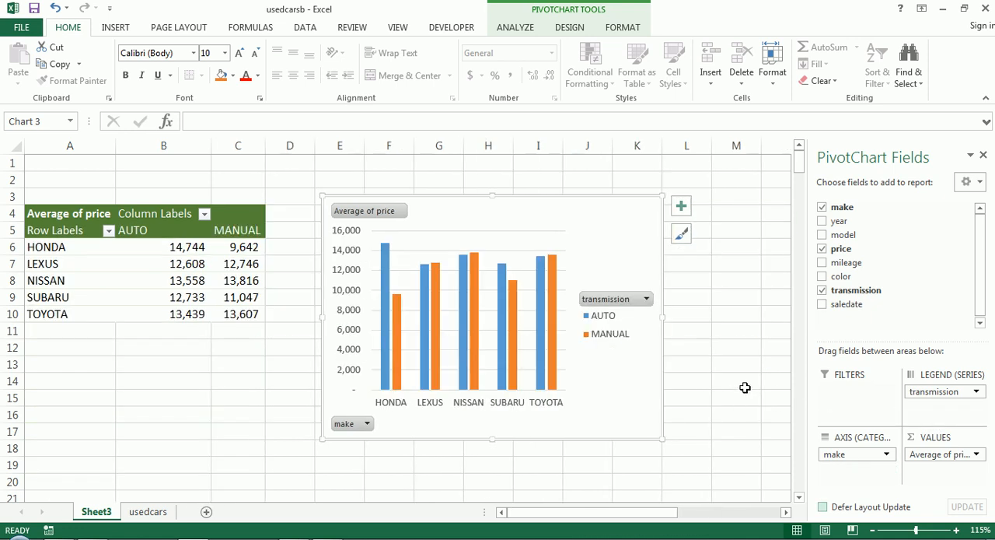
{"action": "mouse_move", "coordinate": [847, 261]}
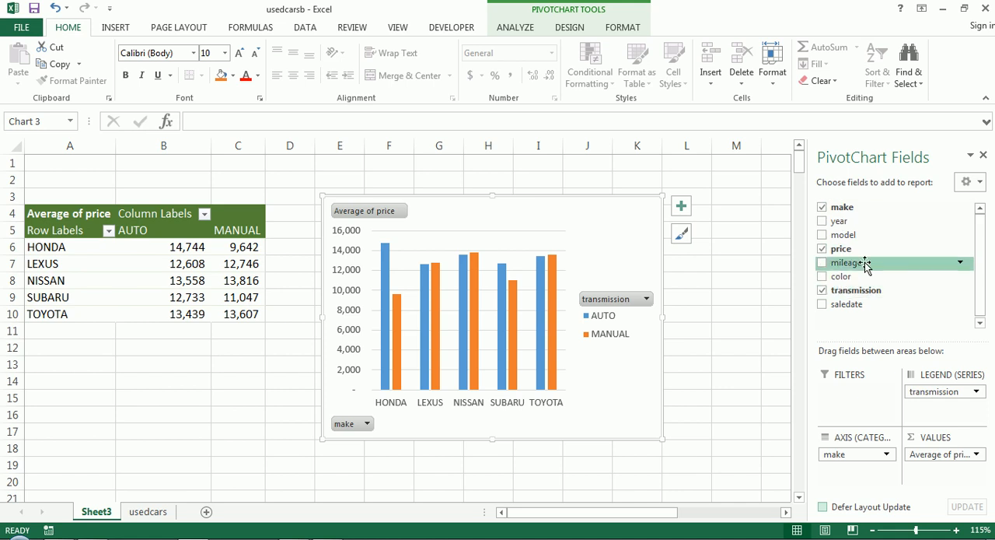
{"action": "mouse_move", "coordinate": [983, 236]}
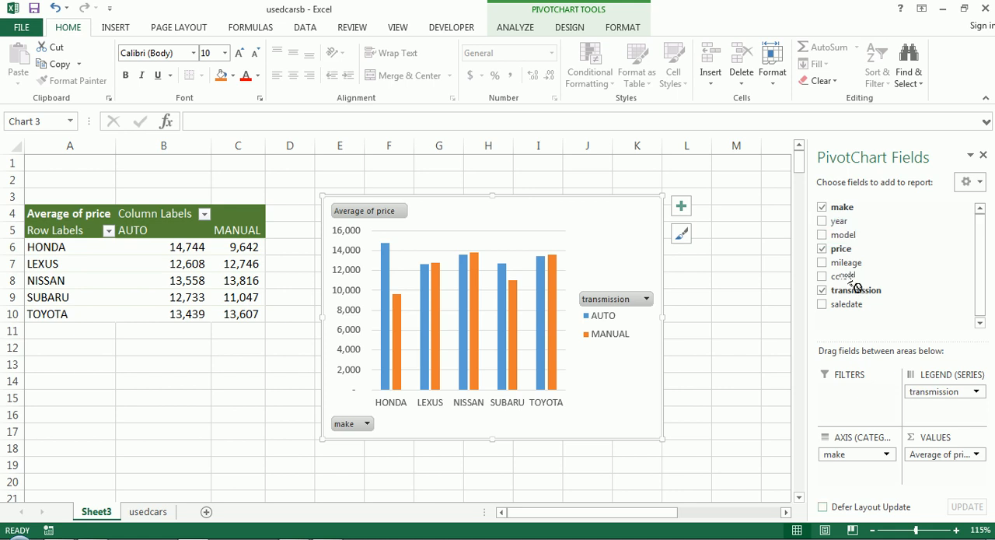
{"action": "left_click", "coordinate": [823, 233]}
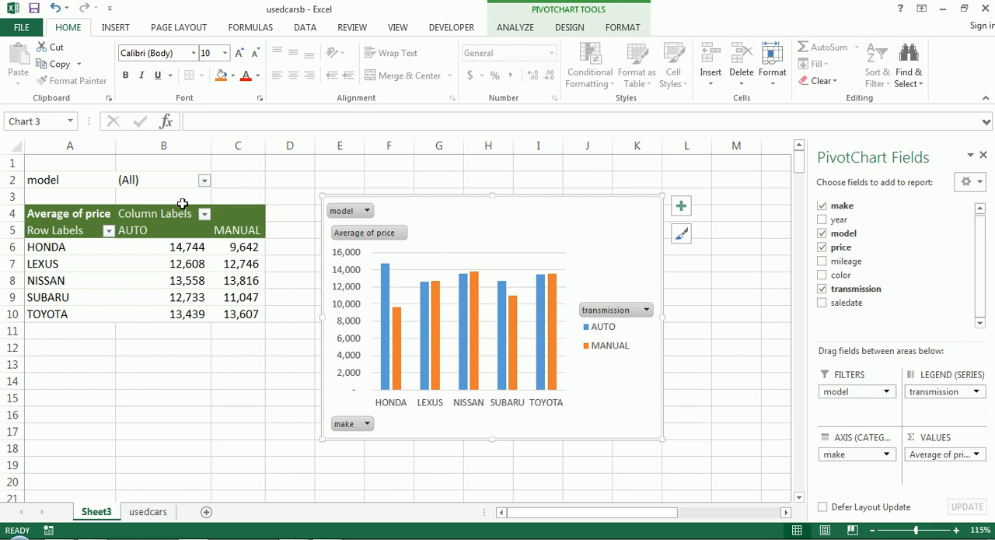
{"action": "left_click", "coordinate": [69, 214]}
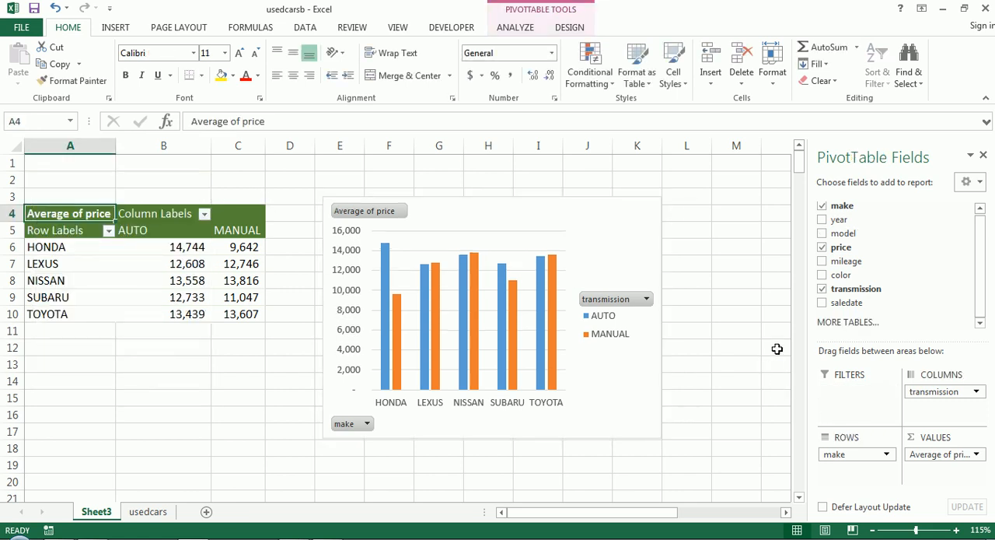
{"action": "mouse_move", "coordinate": [942, 360]}
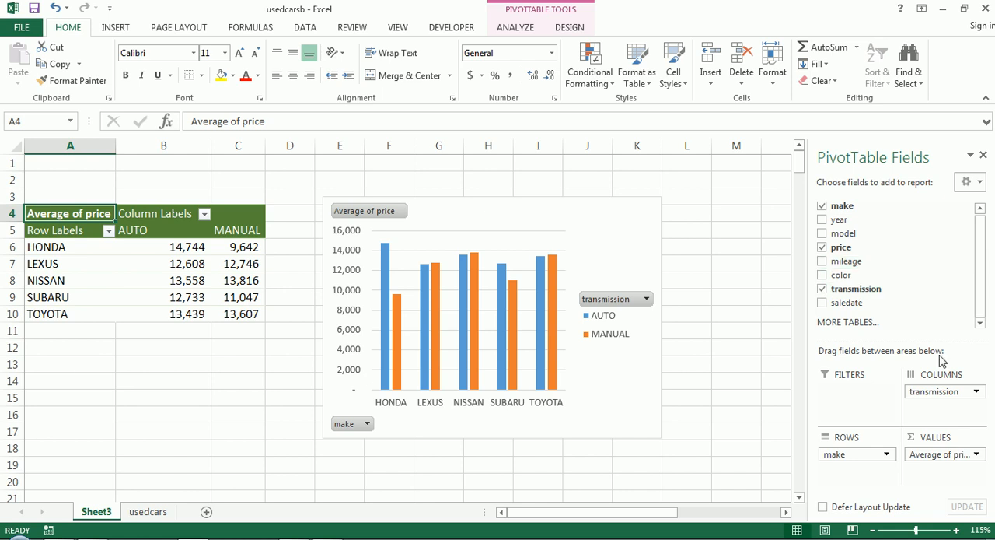
{"action": "left_click", "coordinate": [490, 311]}
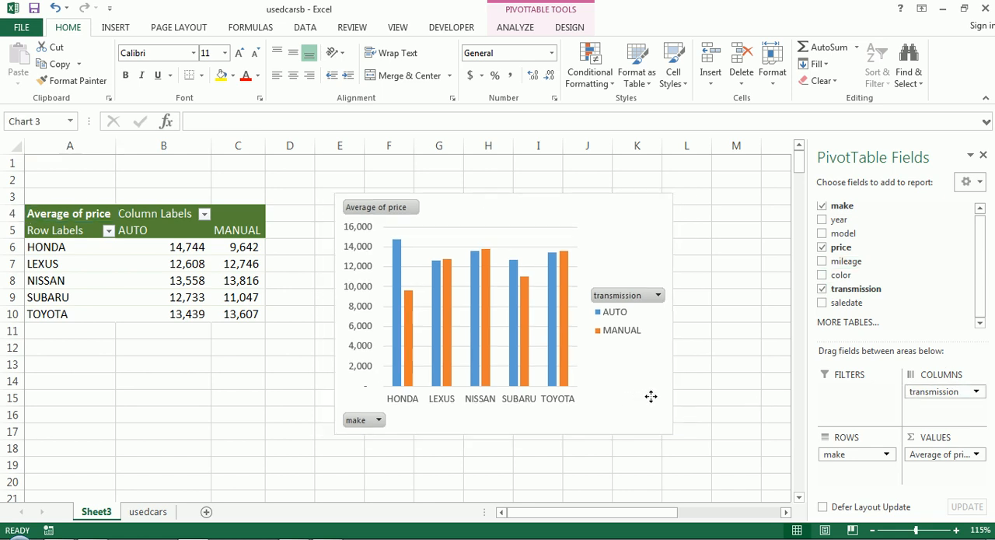
{"action": "left_click", "coordinate": [506, 311]}
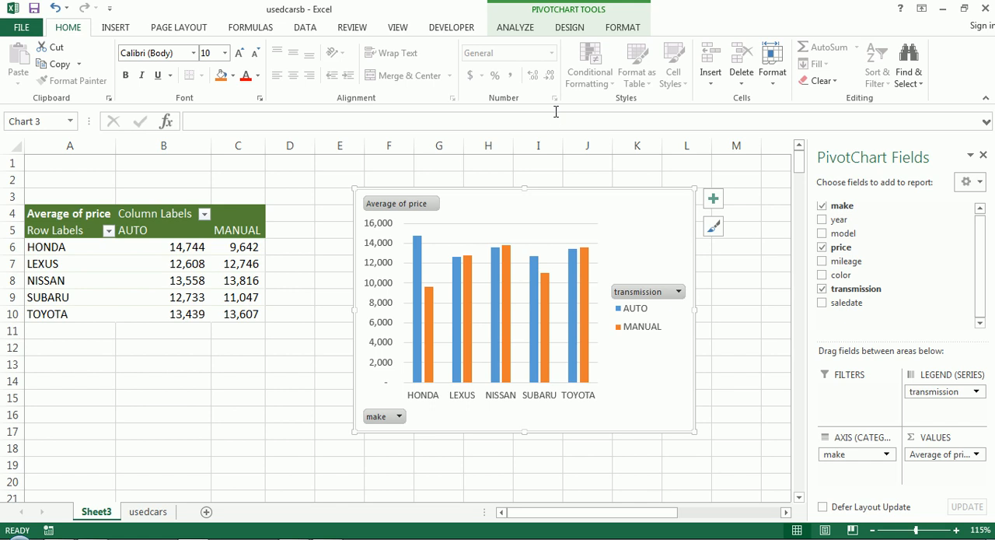
{"action": "mouse_move", "coordinate": [566, 81]}
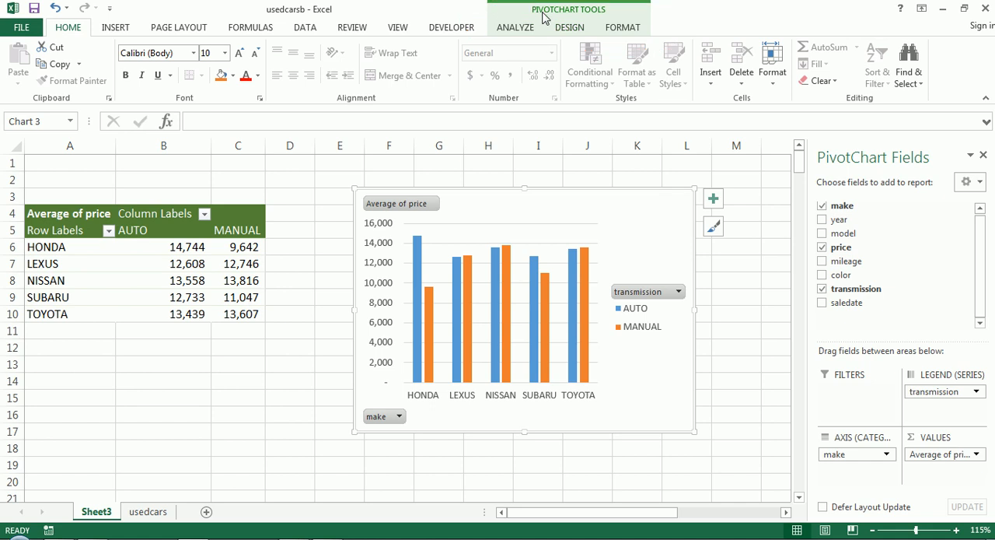
{"action": "mouse_move", "coordinate": [569, 28]}
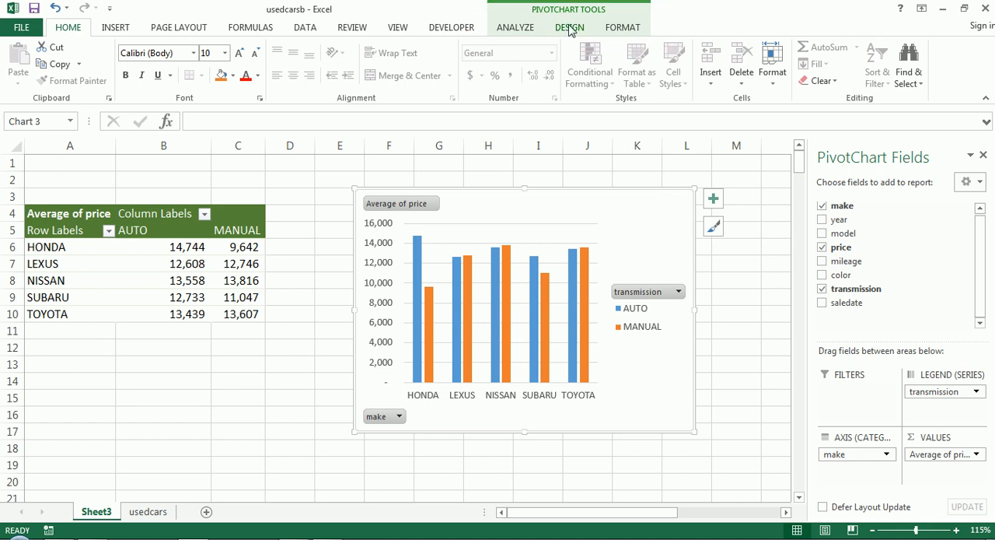
- Browse the chart styles, then switch row/column so transmissions become the categories
{"action": "left_click", "coordinate": [569, 26]}
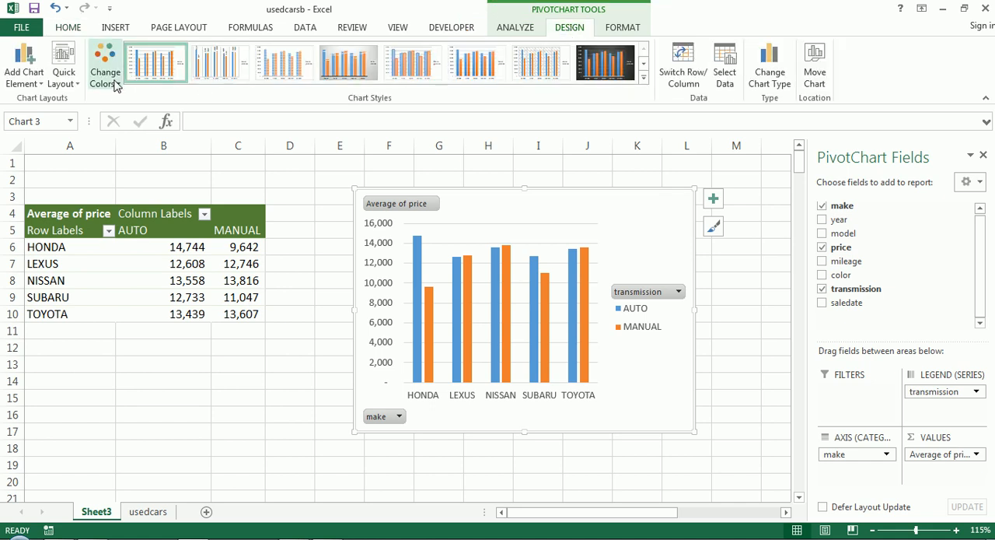
{"action": "mouse_move", "coordinate": [106, 90]}
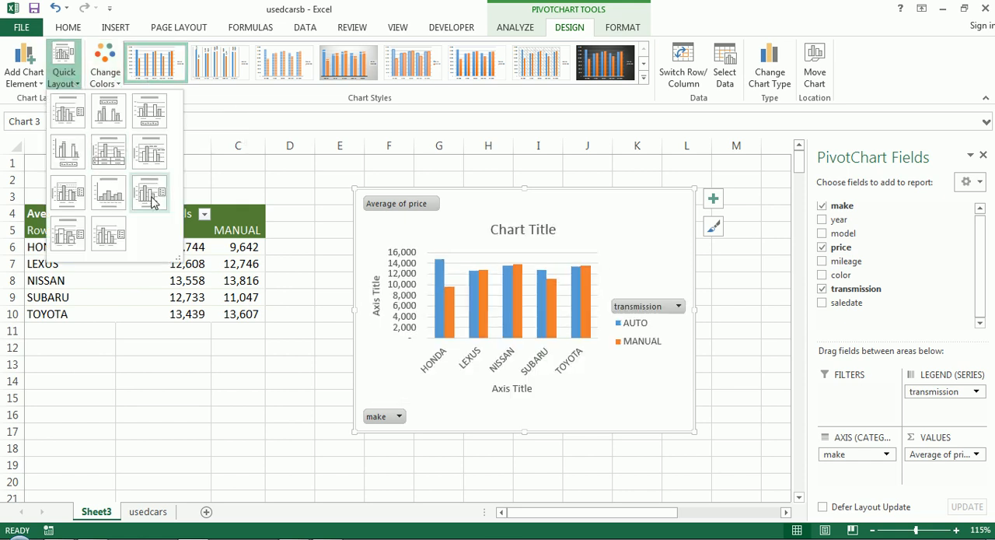
{"action": "left_click", "coordinate": [65, 233]}
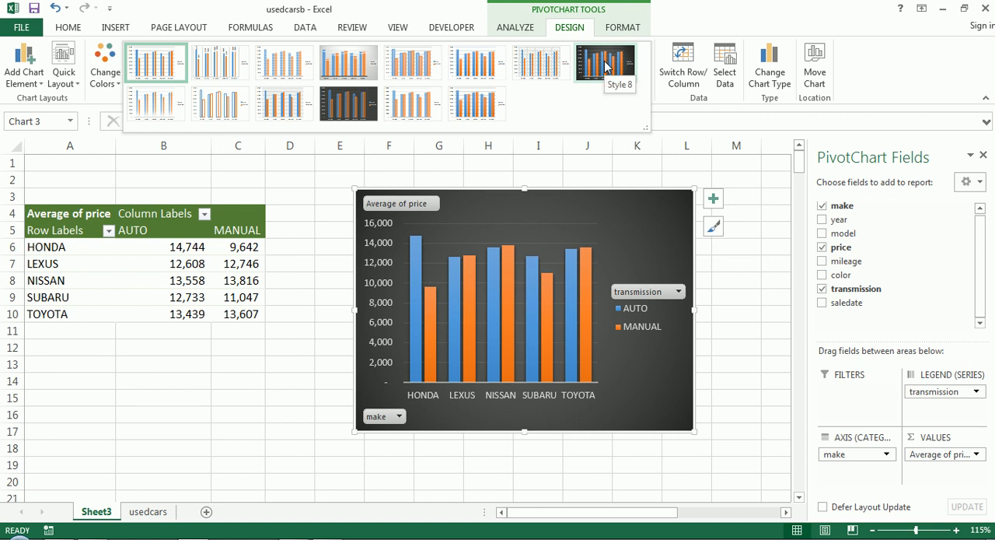
{"action": "left_click", "coordinate": [683, 62]}
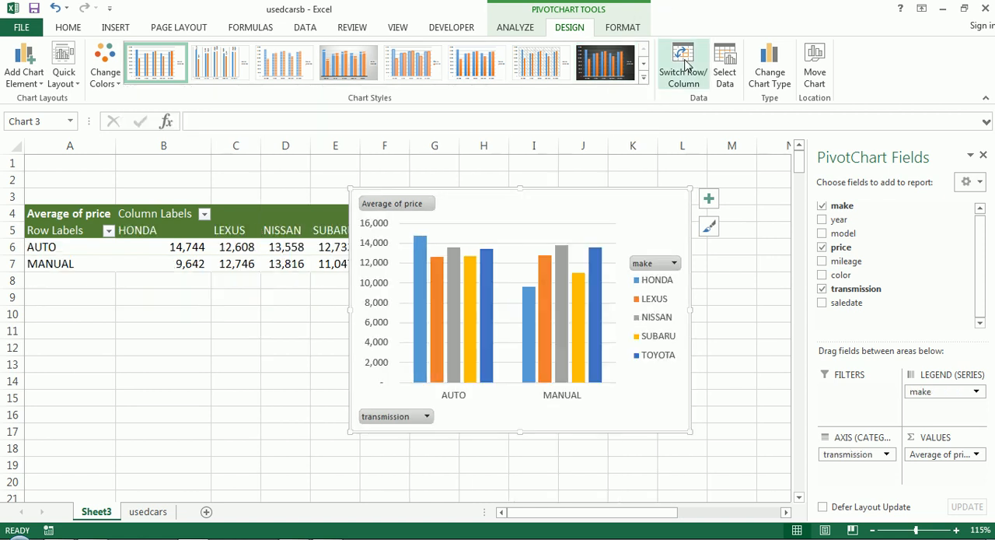
{"action": "mouse_move", "coordinate": [683, 64]}
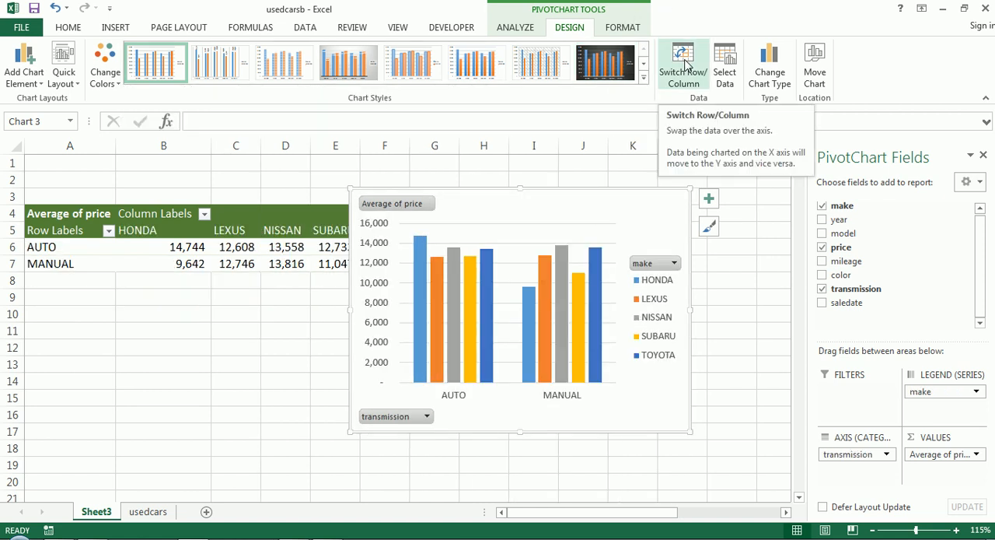
{"action": "mouse_move", "coordinate": [924, 404]}
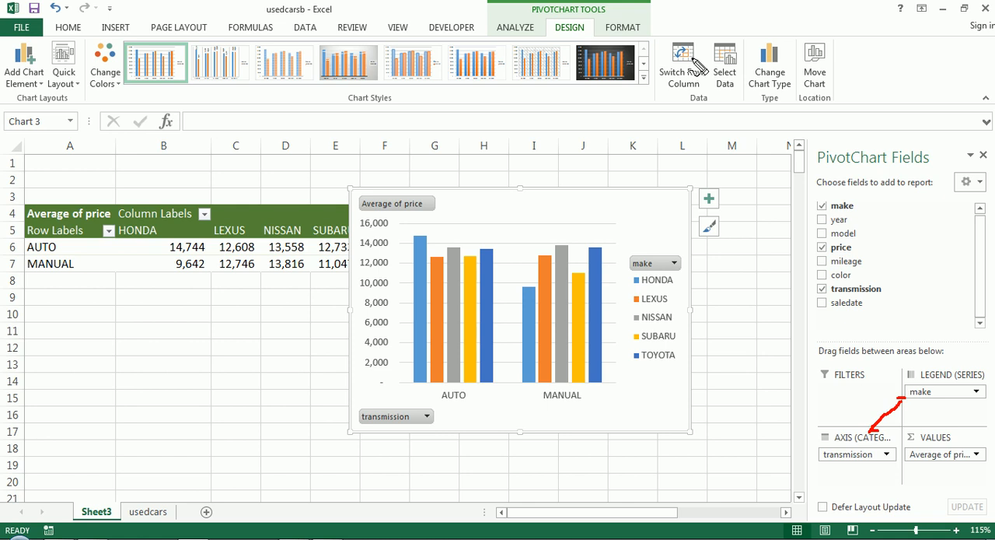
{"action": "mouse_move", "coordinate": [619, 383]}
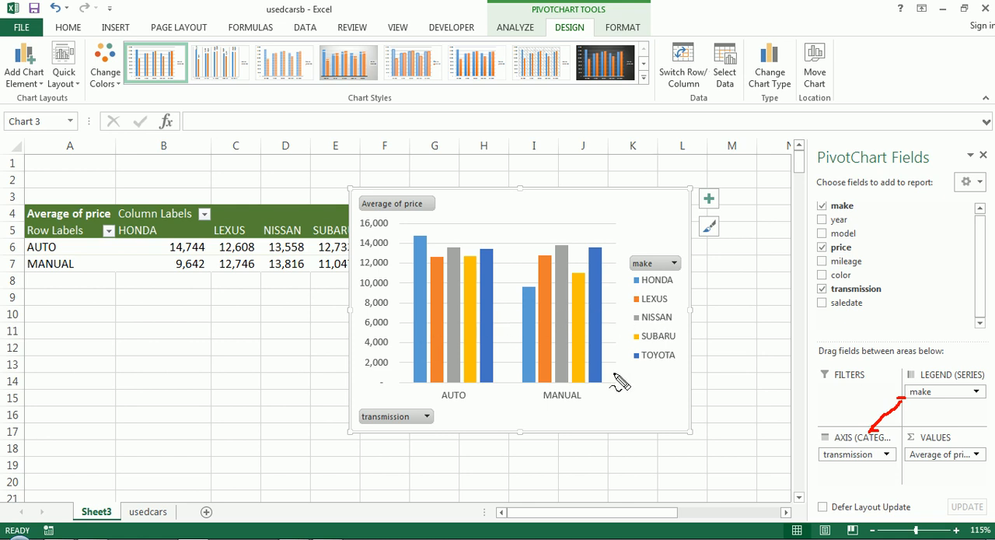
{"action": "mouse_move", "coordinate": [583, 325]}
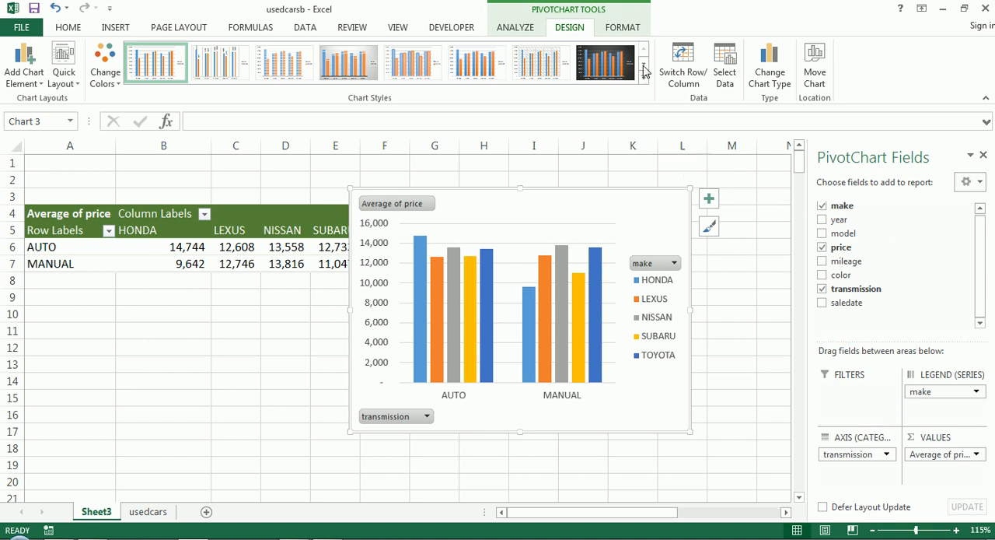
- Switch row/column back to makes on the axis and bring up Change Chart Type
{"action": "left_click", "coordinate": [683, 65]}
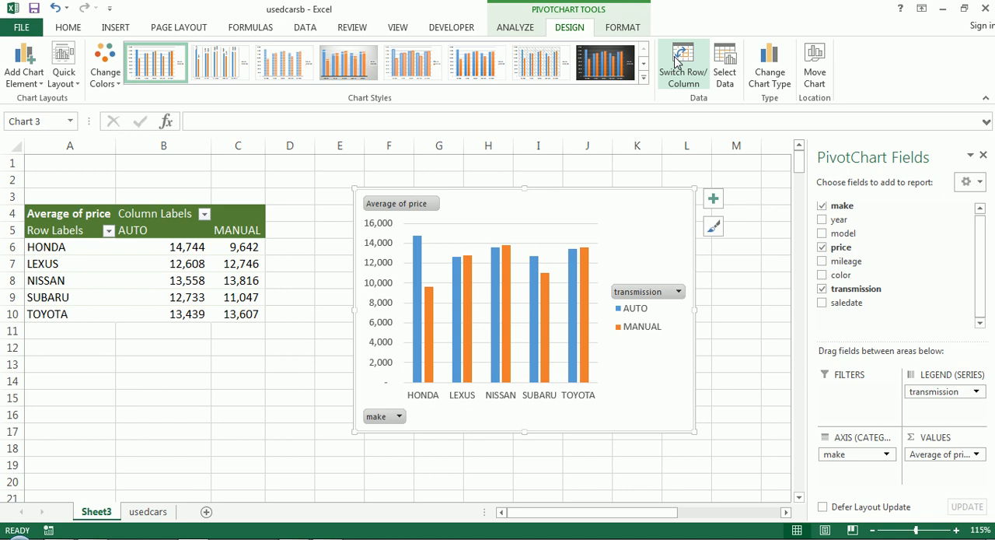
{"action": "left_click", "coordinate": [769, 65]}
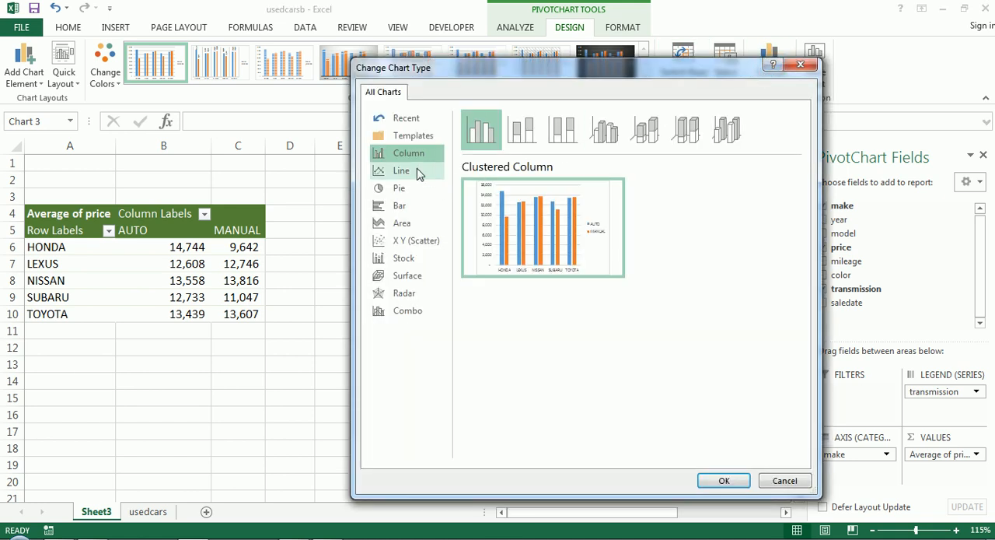
- Preview Line, 100% Stacked Line, Pie, Bar and Scatter types, then cancel keeping clustered column
{"action": "left_click", "coordinate": [402, 171]}
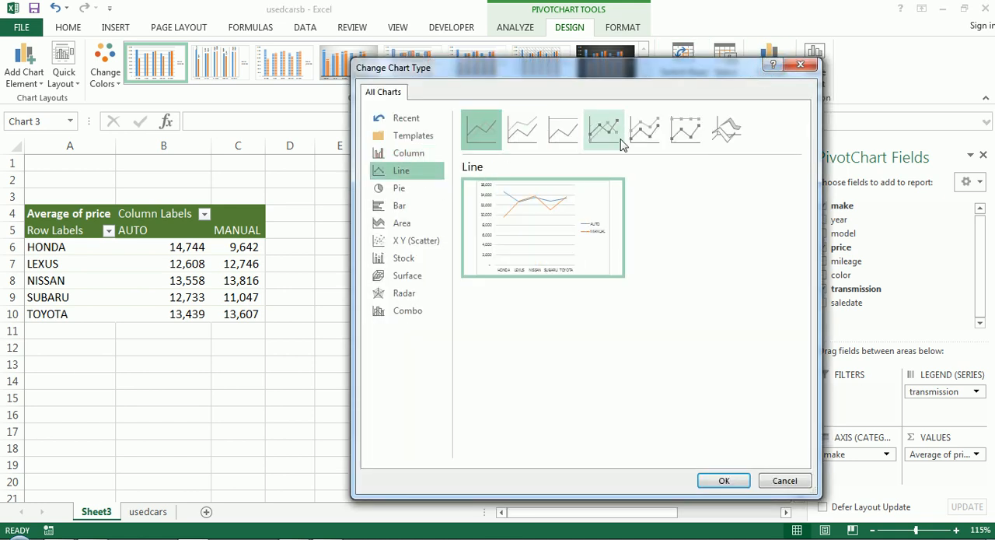
{"action": "left_click", "coordinate": [563, 129]}
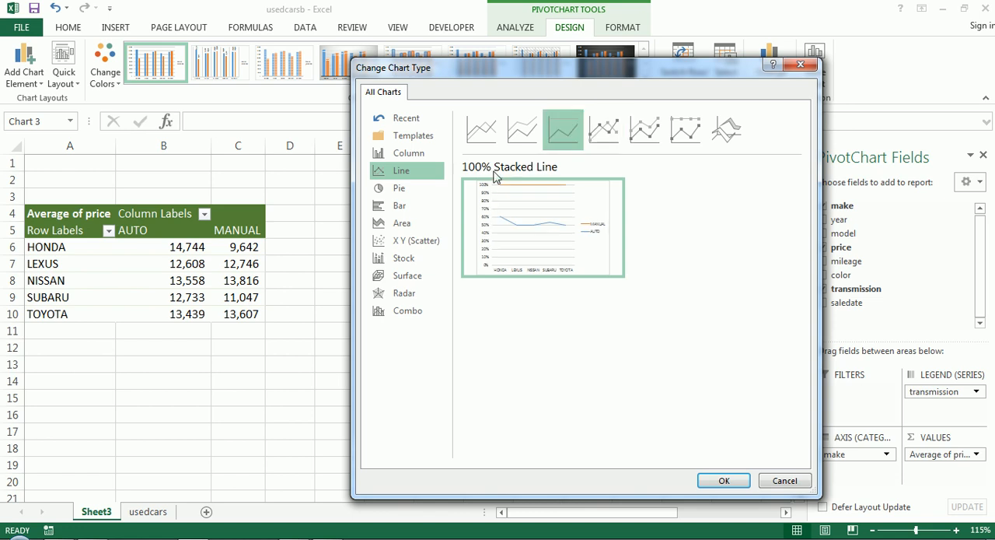
{"action": "left_click", "coordinate": [399, 186]}
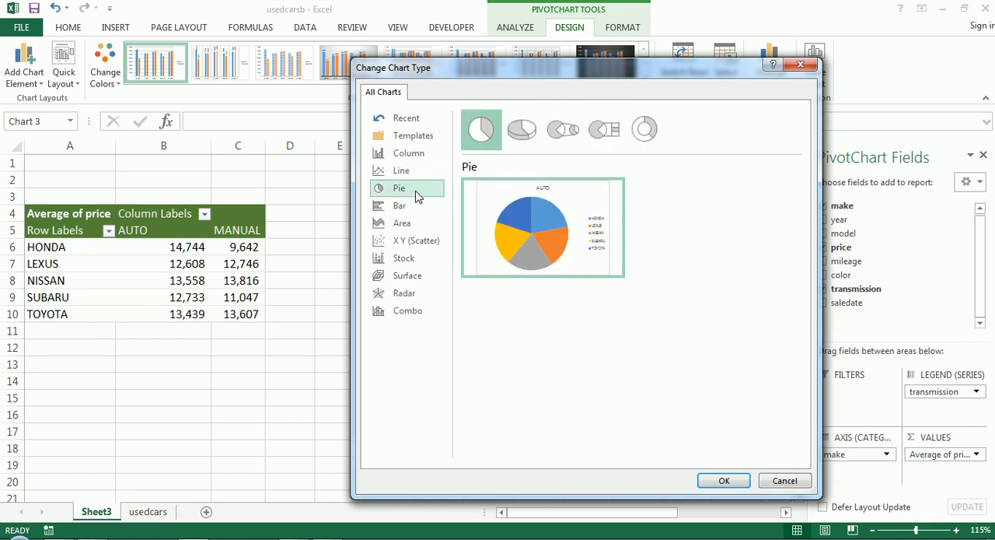
{"action": "left_click", "coordinate": [398, 205]}
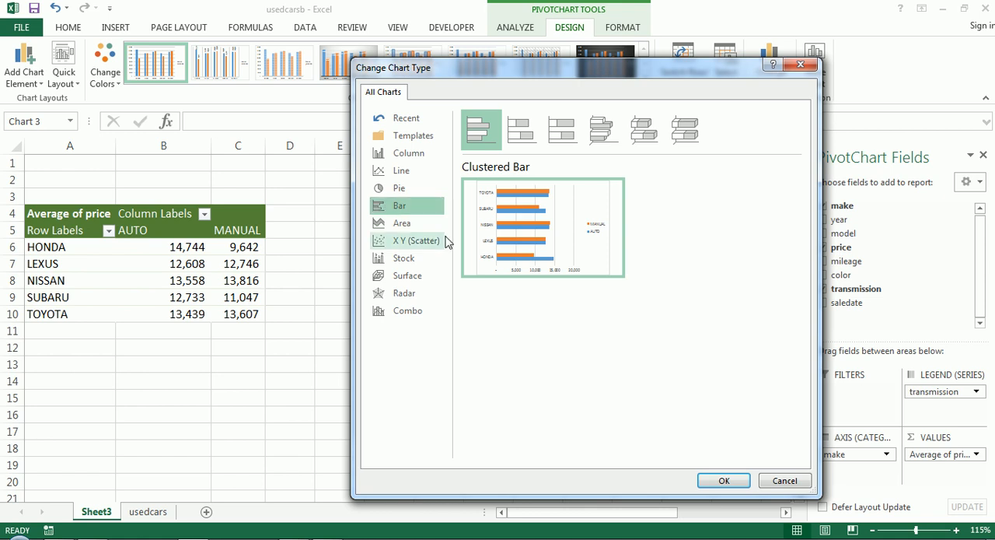
{"action": "mouse_move", "coordinate": [404, 224]}
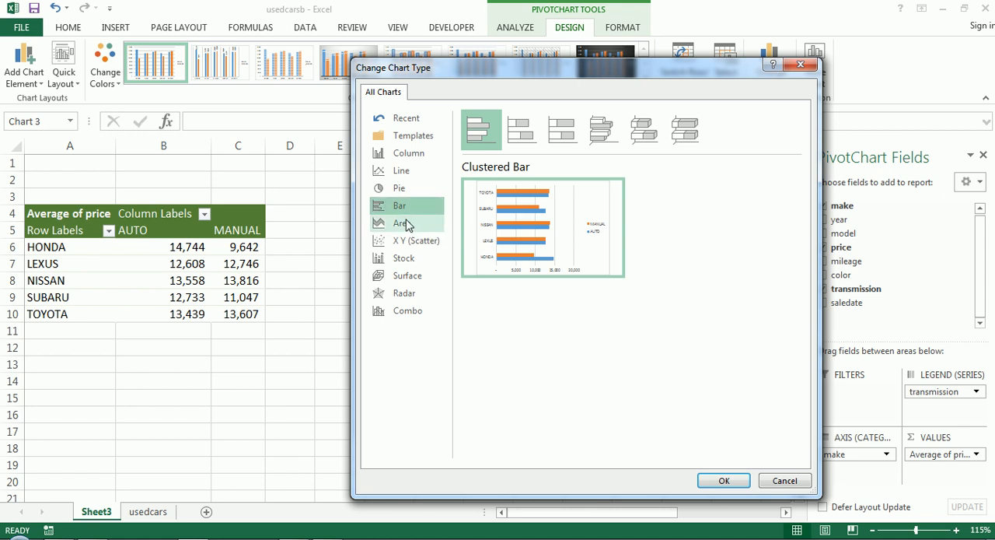
{"action": "mouse_move", "coordinate": [418, 239]}
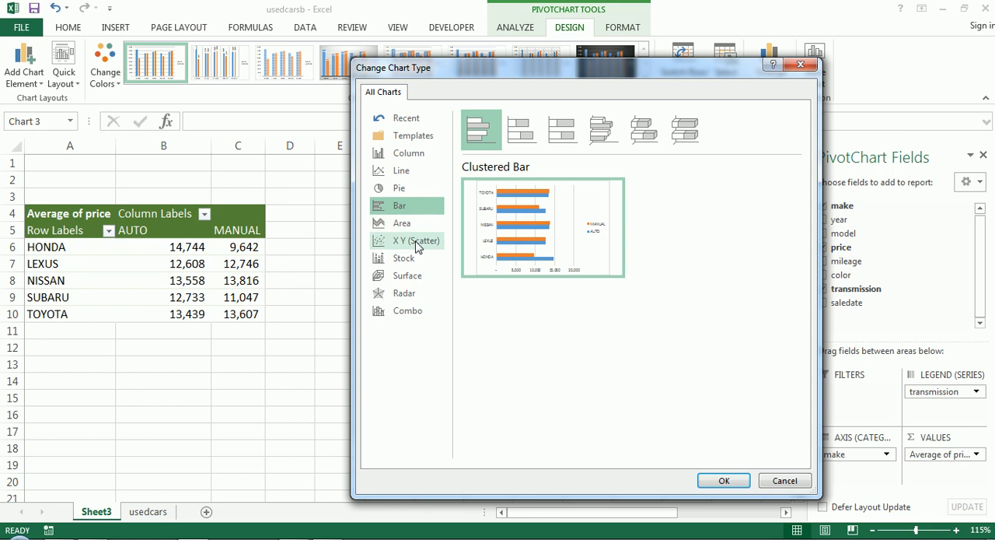
{"action": "left_click", "coordinate": [413, 239]}
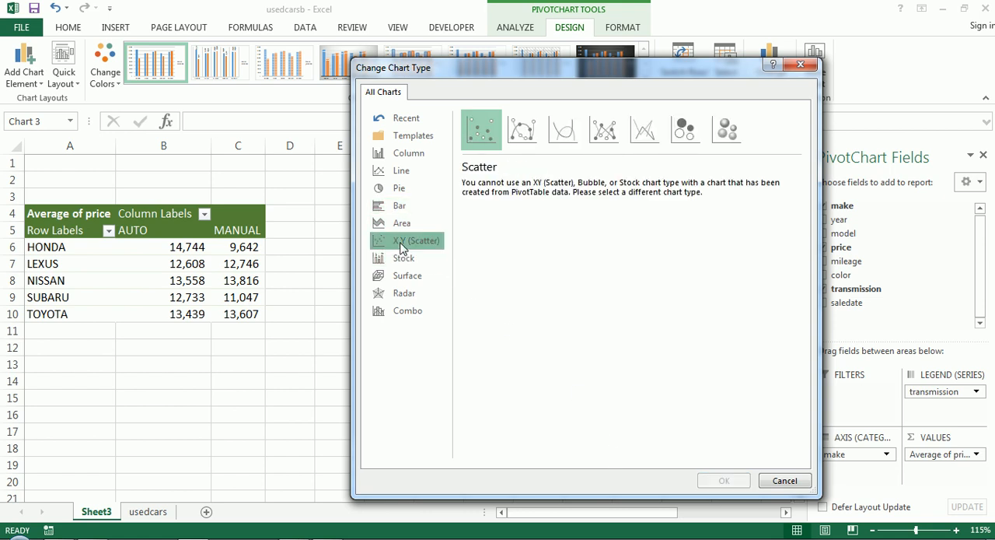
{"action": "left_click", "coordinate": [784, 479]}
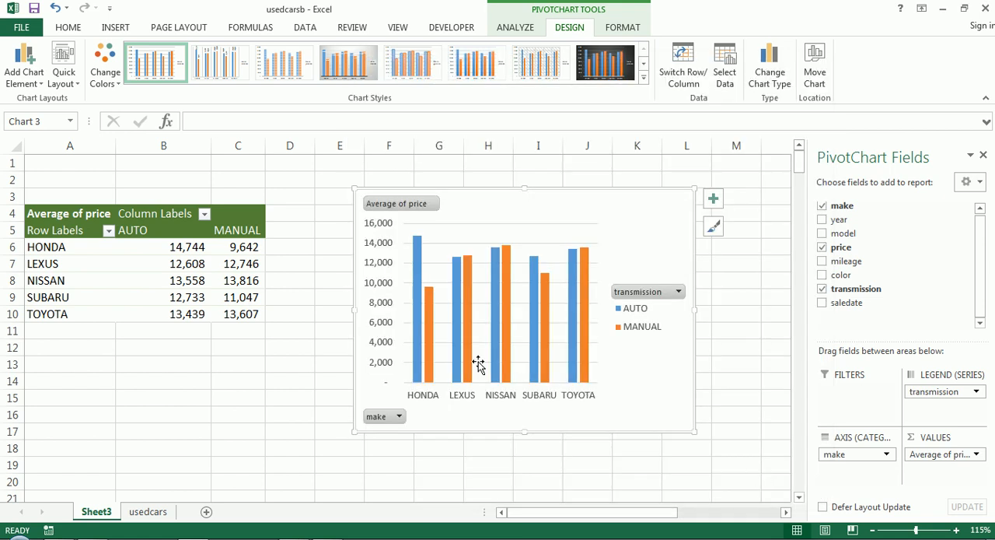
- Resize the chart larger, then return focus to a pivot table cell
{"action": "left_click", "coordinate": [289, 347]}
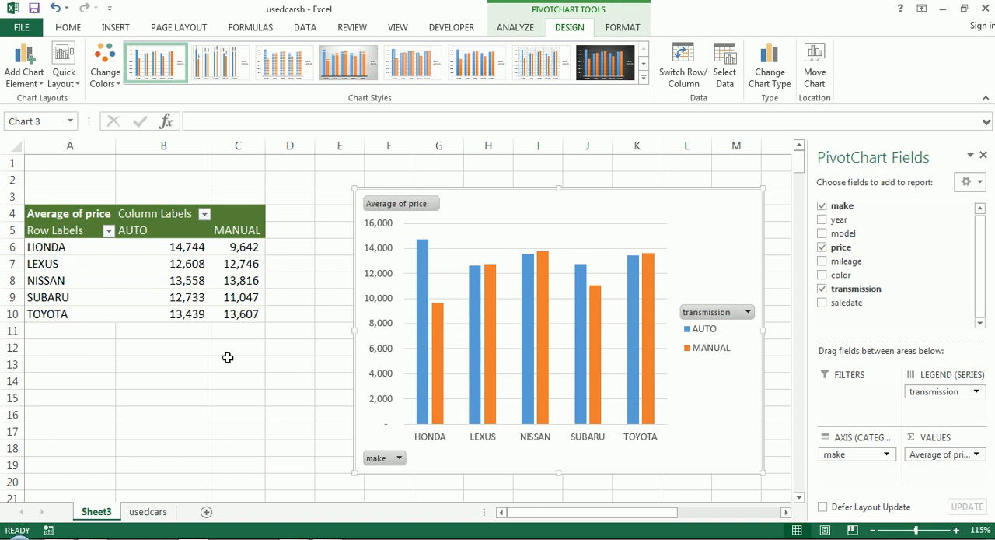
{"action": "left_click", "coordinate": [238, 230]}
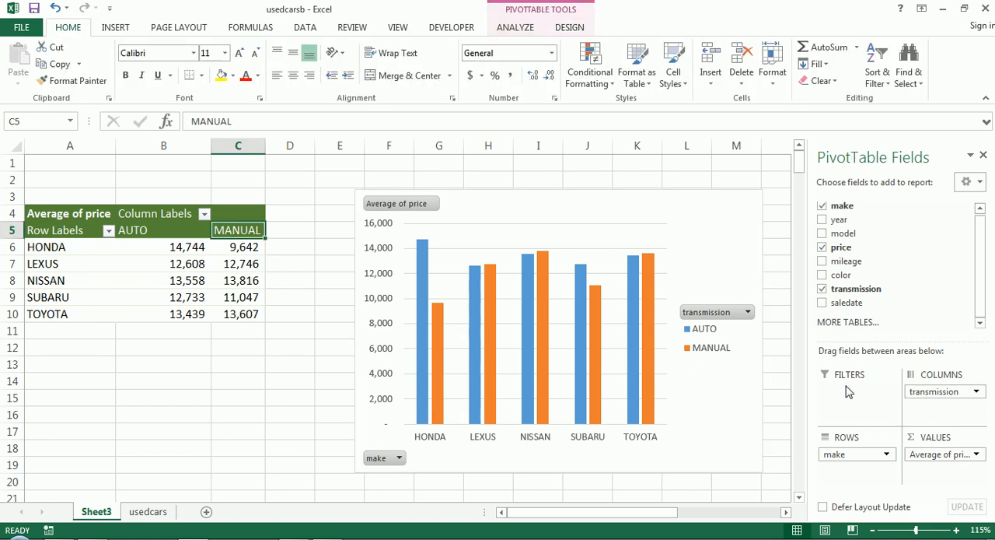